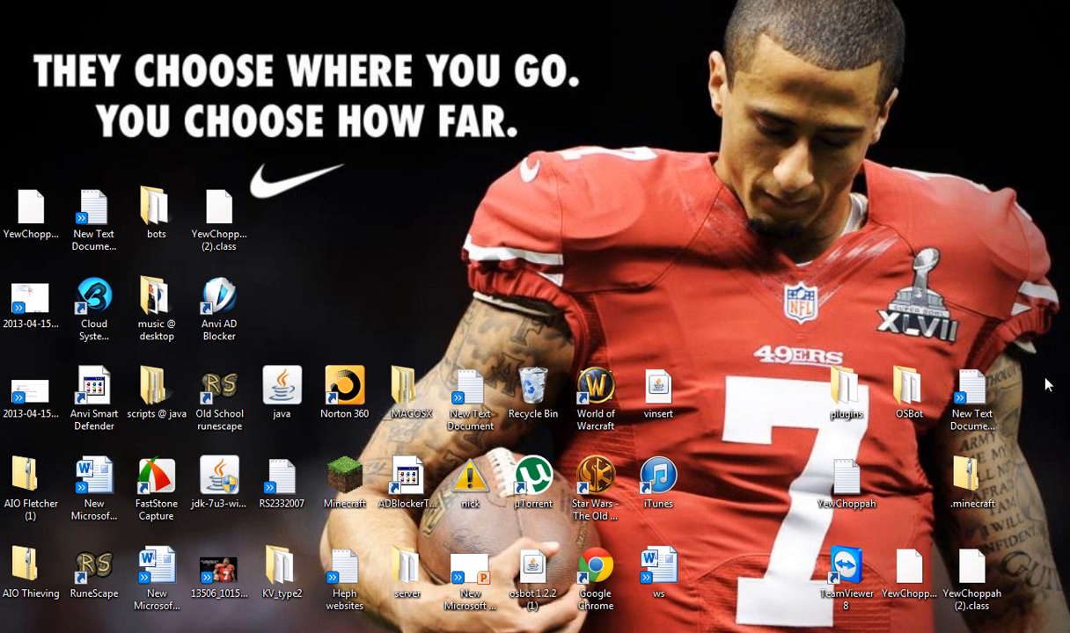
{"action": "mouse_move", "coordinate": [1009, 360]}
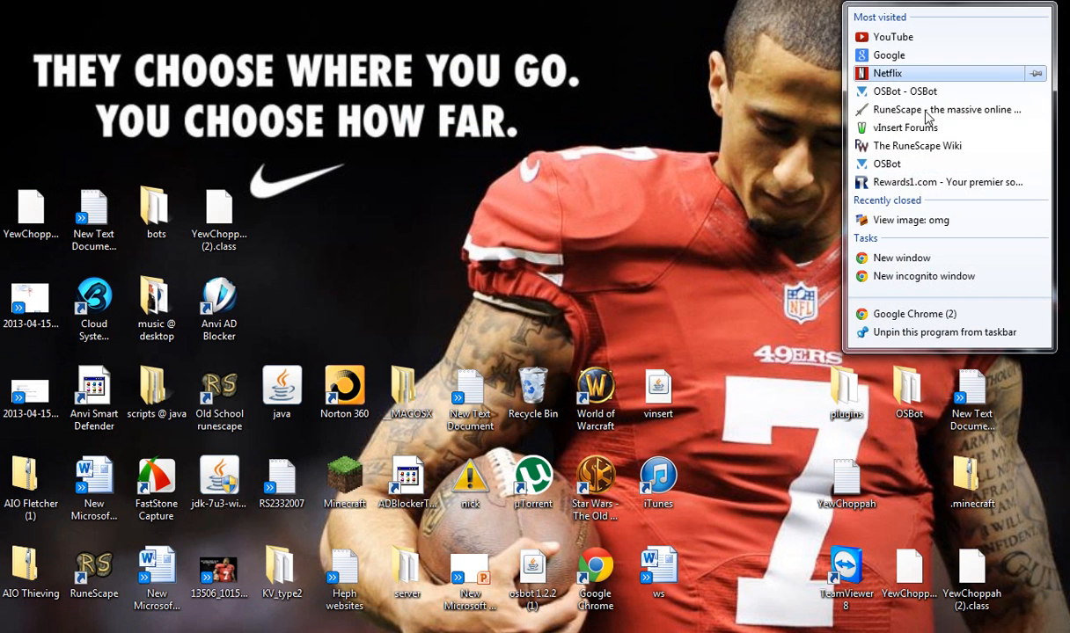
Launch Chrome from the taskbar jump list and open the OSBot website.
{"action": "left_click", "coordinate": [825, 161]}
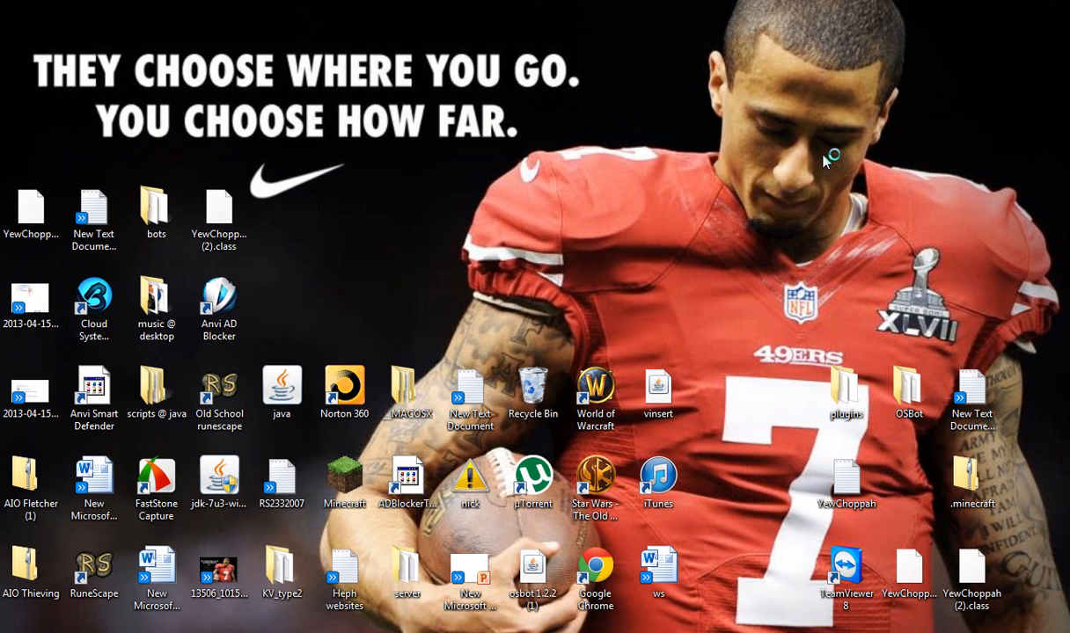
{"action": "mouse_move", "coordinate": [745, 468]}
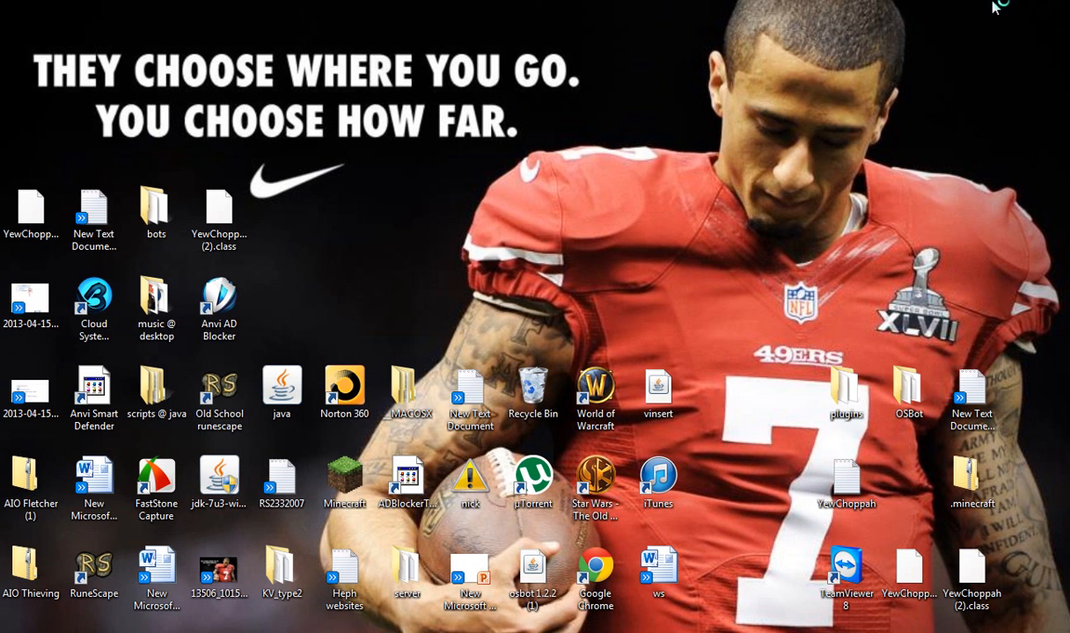
{"action": "double_click", "coordinate": [595, 572]}
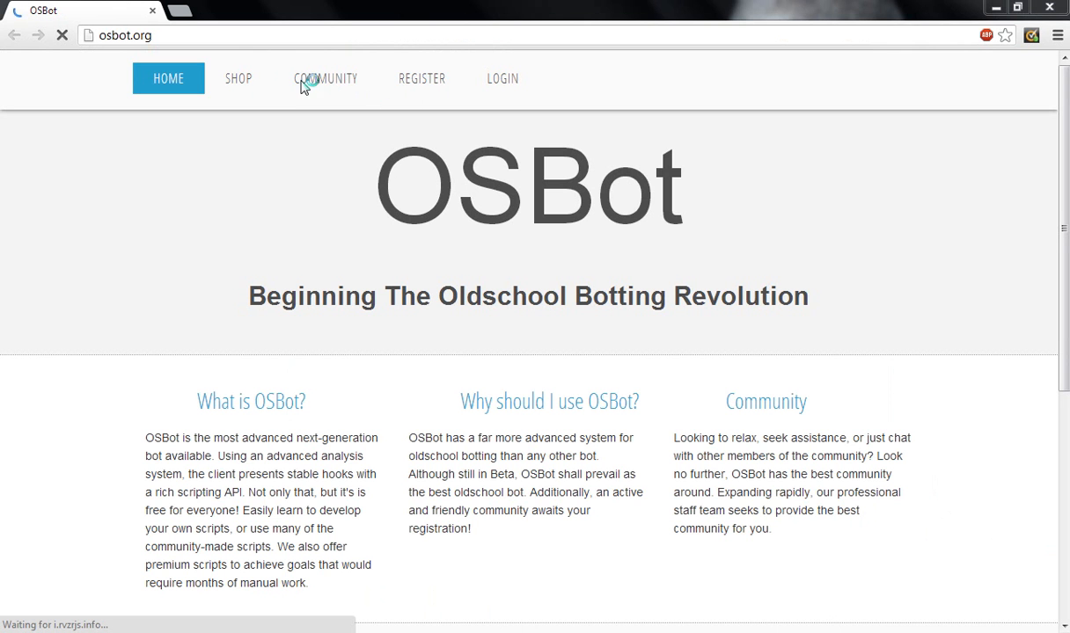
{"action": "mouse_move", "coordinate": [377, 196]}
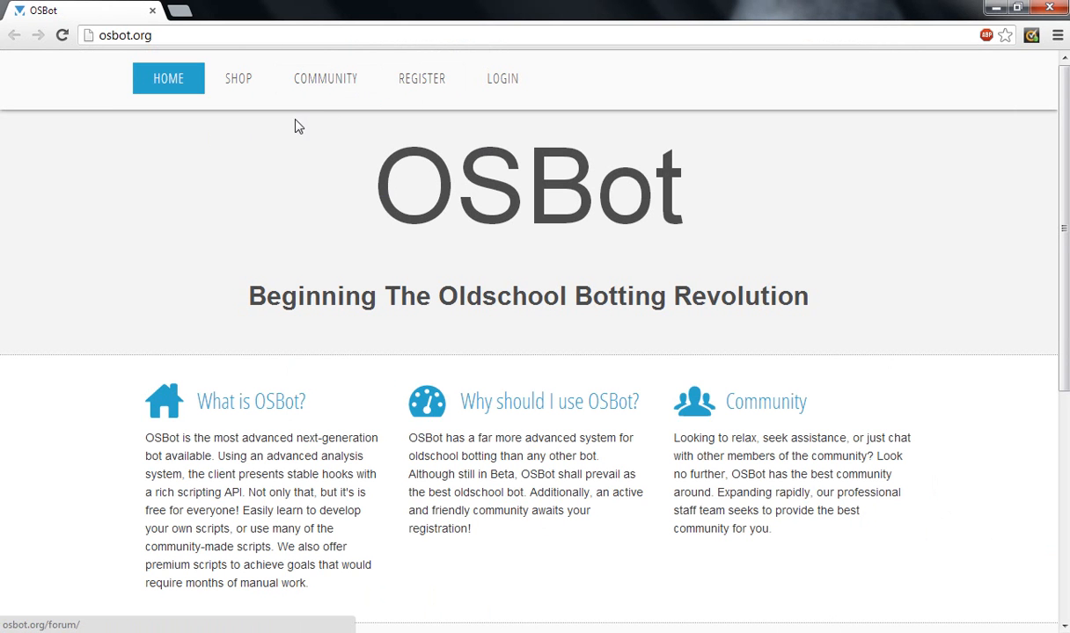
{"action": "mouse_move", "coordinate": [319, 88]}
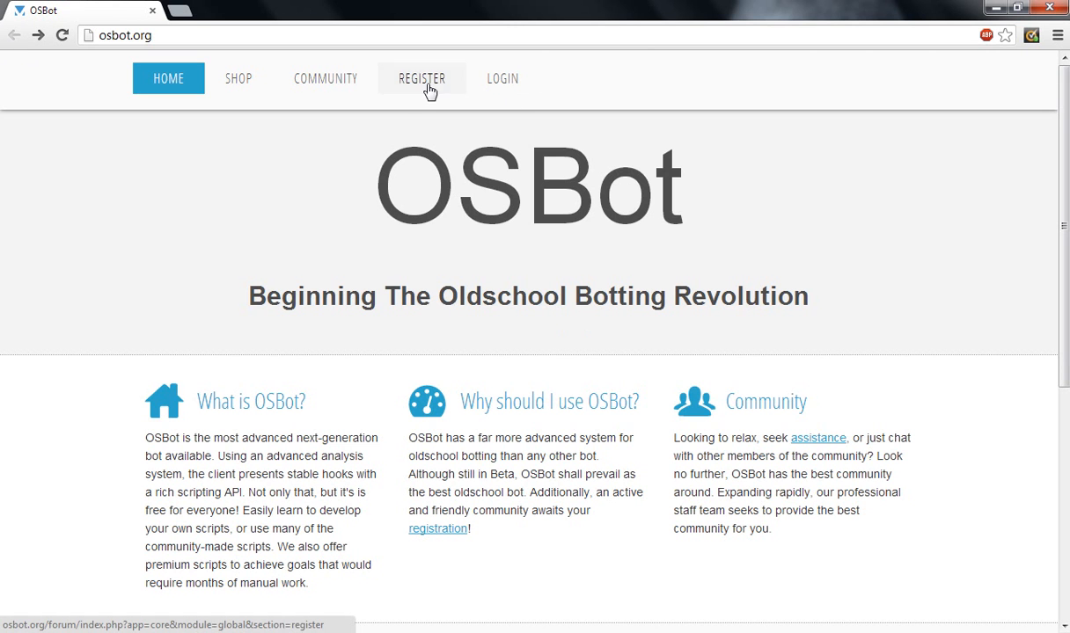
Download the OSBot 1.3.4 jar from the Get Involved section and discard the warning.
{"action": "scroll", "scroll_direction": "down", "scroll_amount": 3}
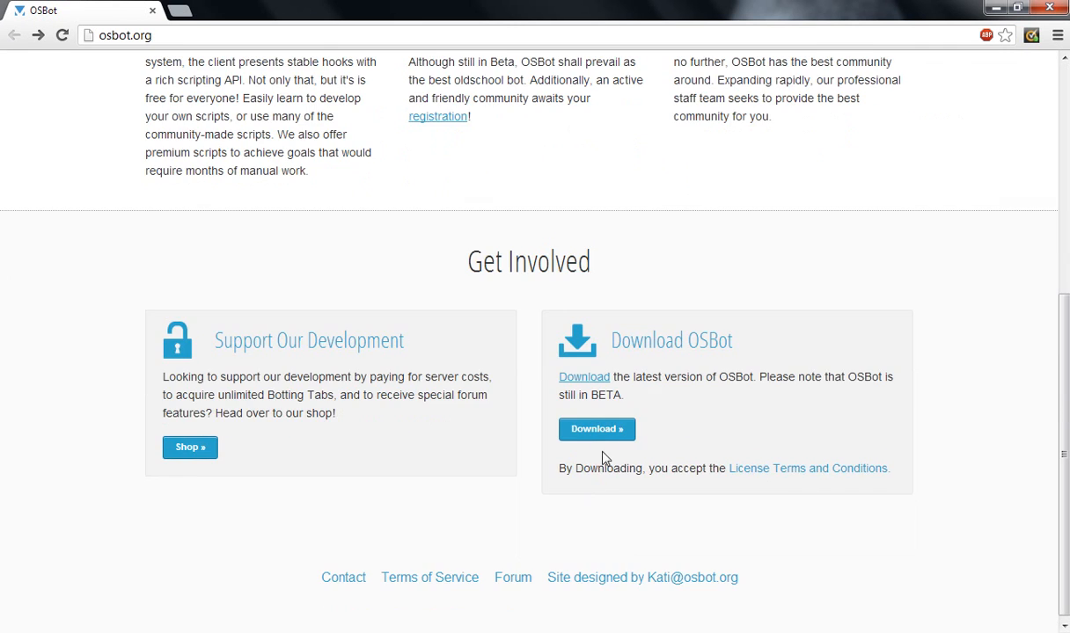
{"action": "mouse_move", "coordinate": [596, 429]}
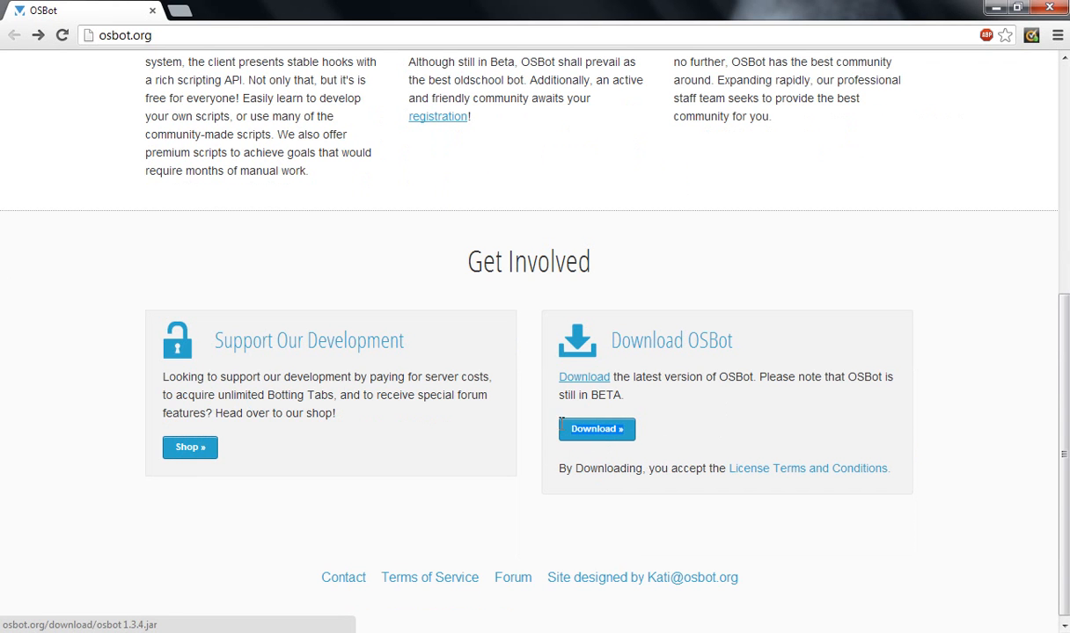
{"action": "mouse_move", "coordinate": [607, 449]}
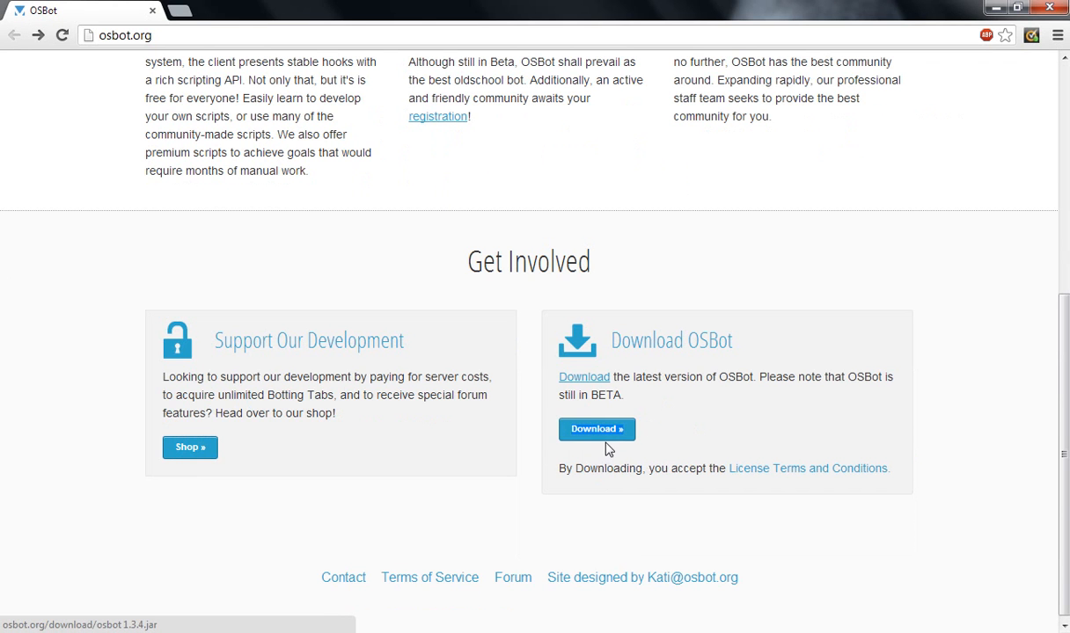
{"action": "left_click", "coordinate": [597, 429]}
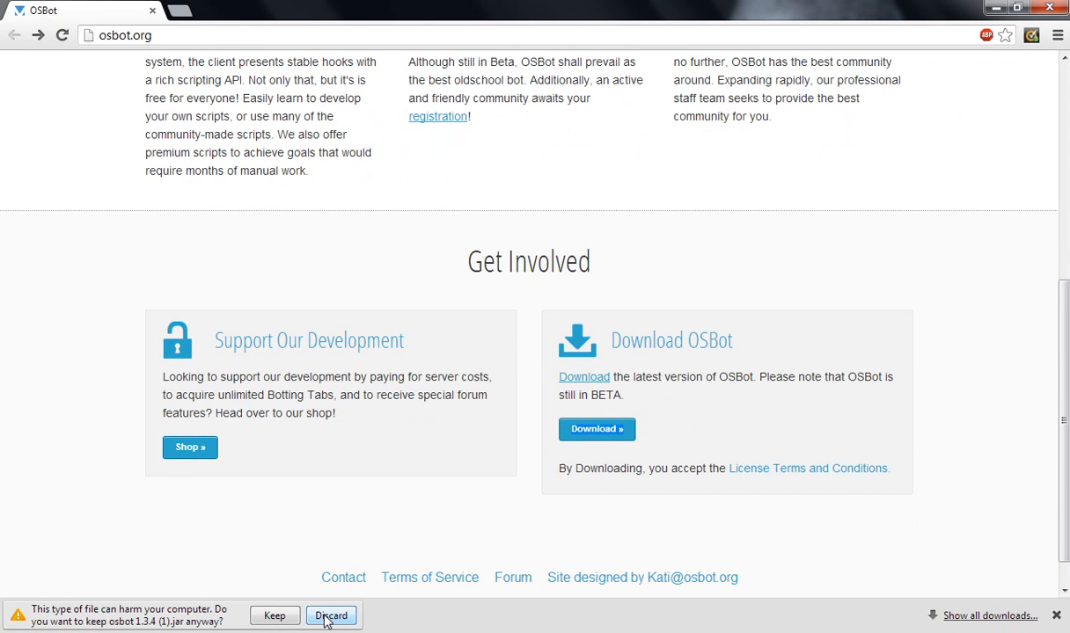
{"action": "left_click", "coordinate": [331, 615]}
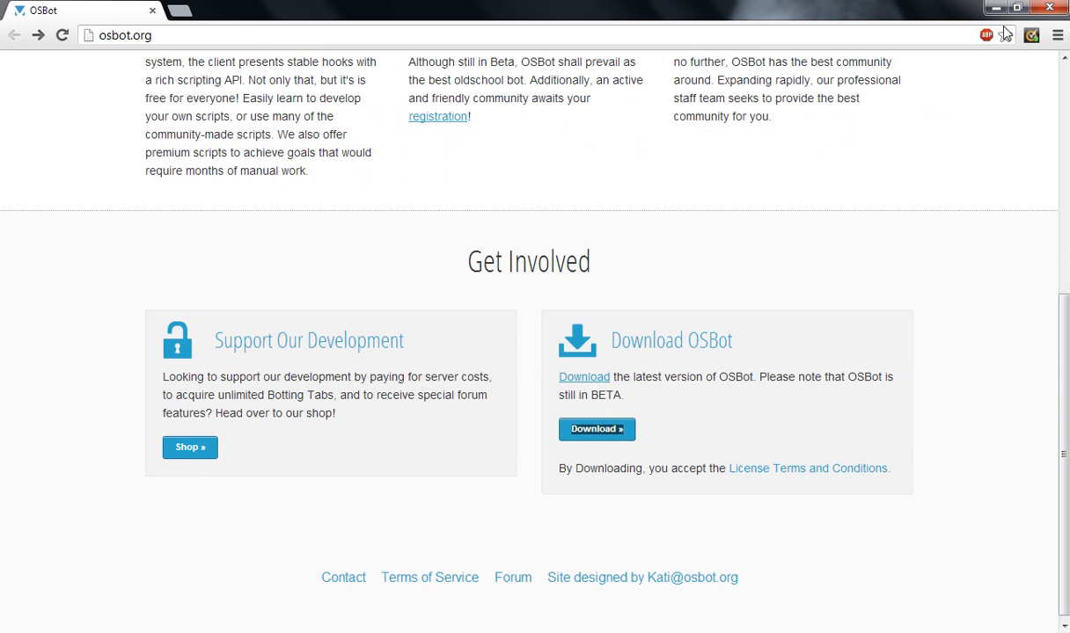
{"action": "mouse_move", "coordinate": [994, 8]}
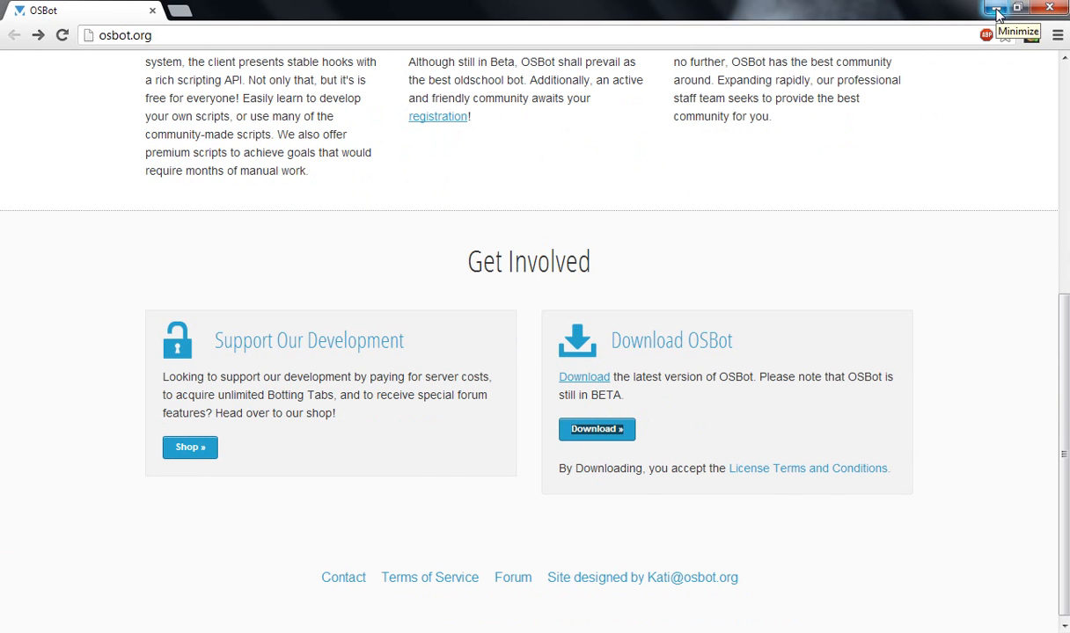
Minimize Chrome and browse in Explorer from C: to the user's OSBot folder.
{"action": "left_click", "coordinate": [995, 8]}
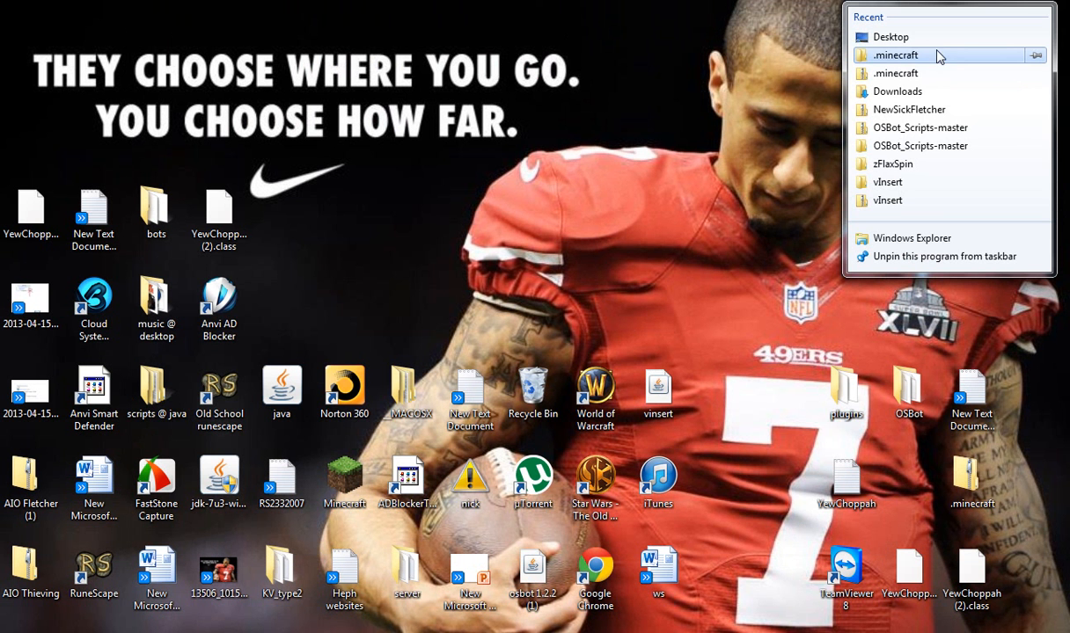
{"action": "mouse_move", "coordinate": [890, 37]}
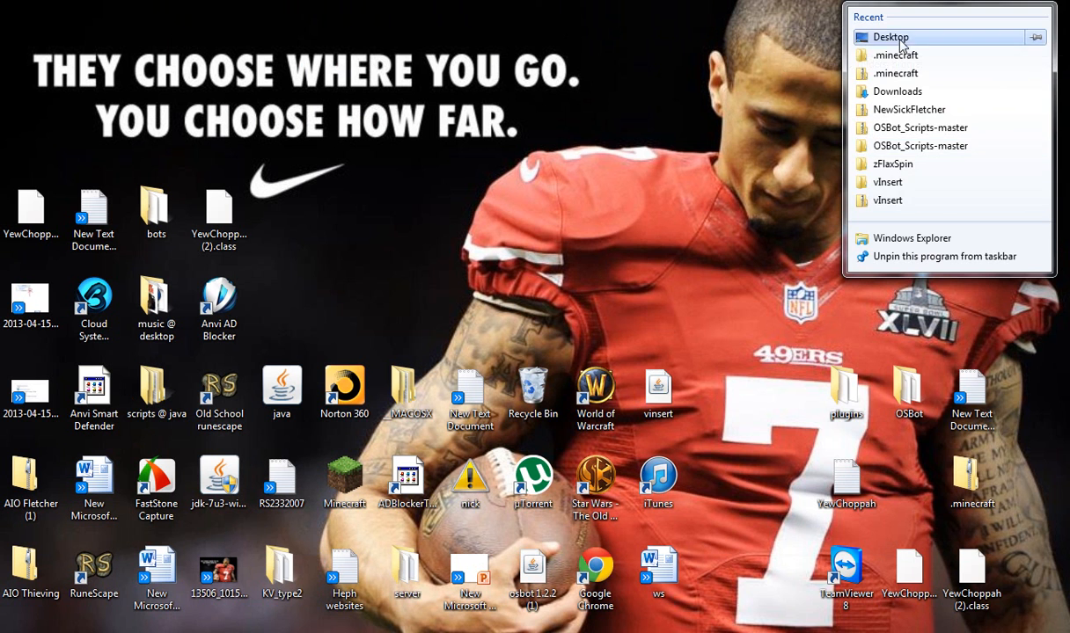
{"action": "left_click", "coordinate": [890, 37]}
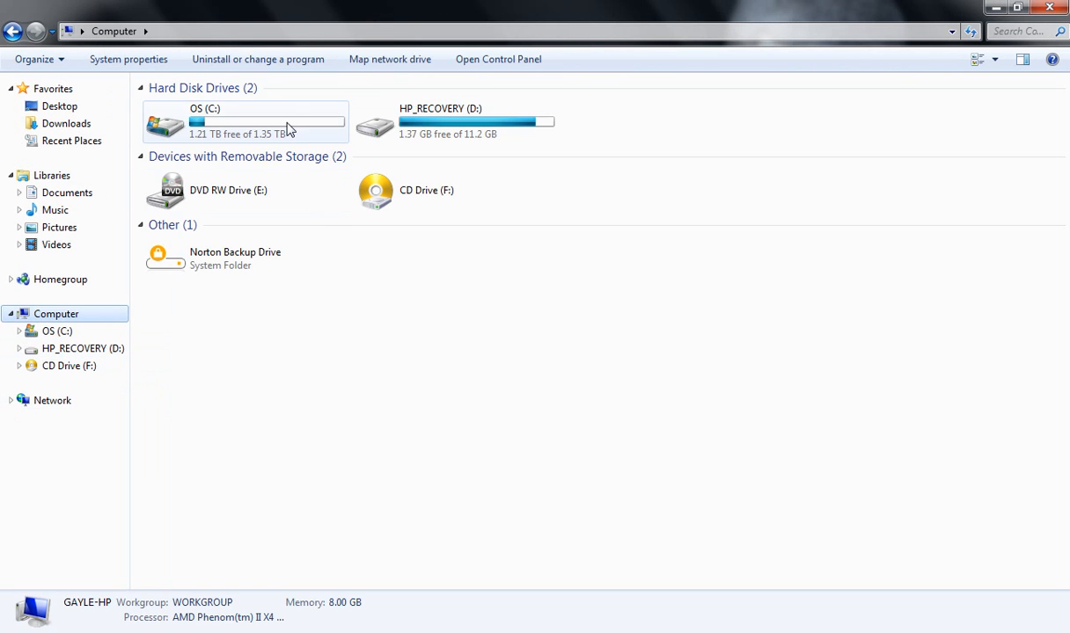
{"action": "double_click", "coordinate": [264, 123]}
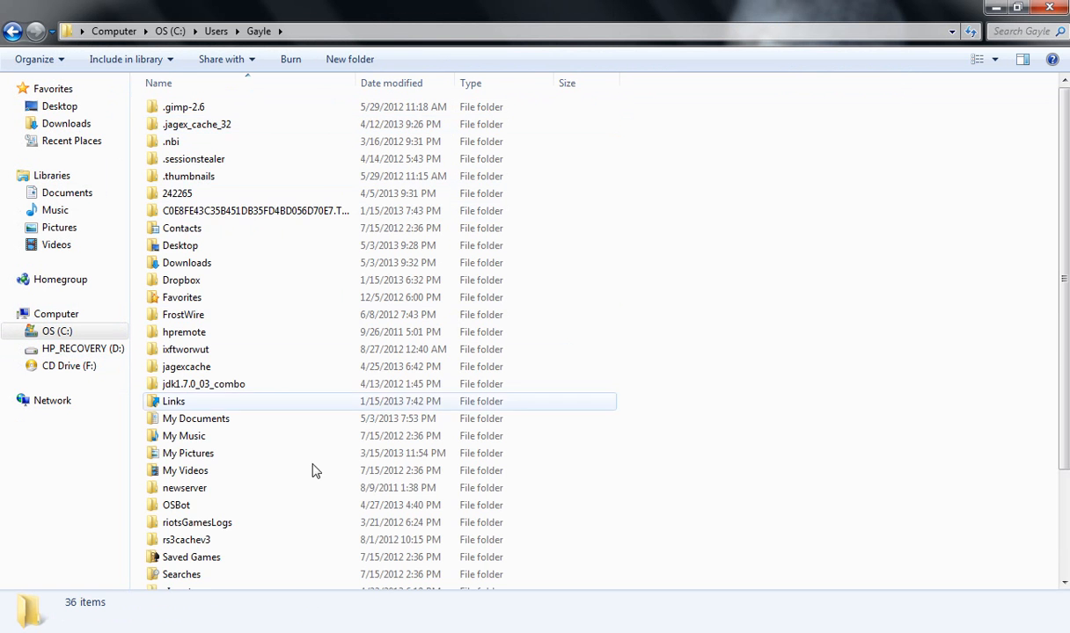
{"action": "scroll", "scroll_direction": "down", "scroll_amount": 3}
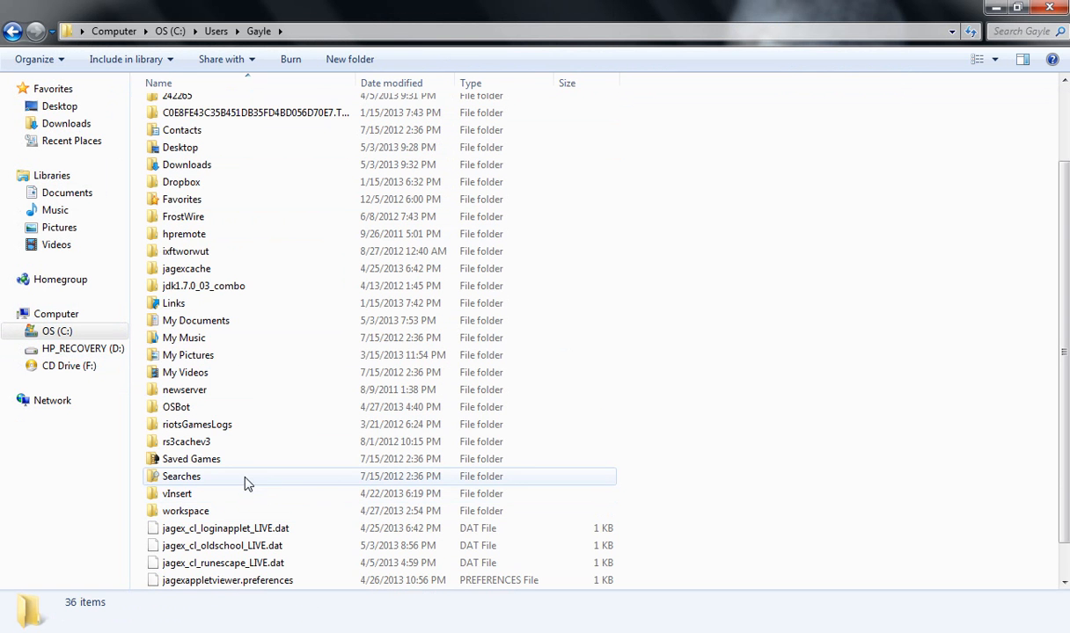
{"action": "double_click", "coordinate": [176, 406]}
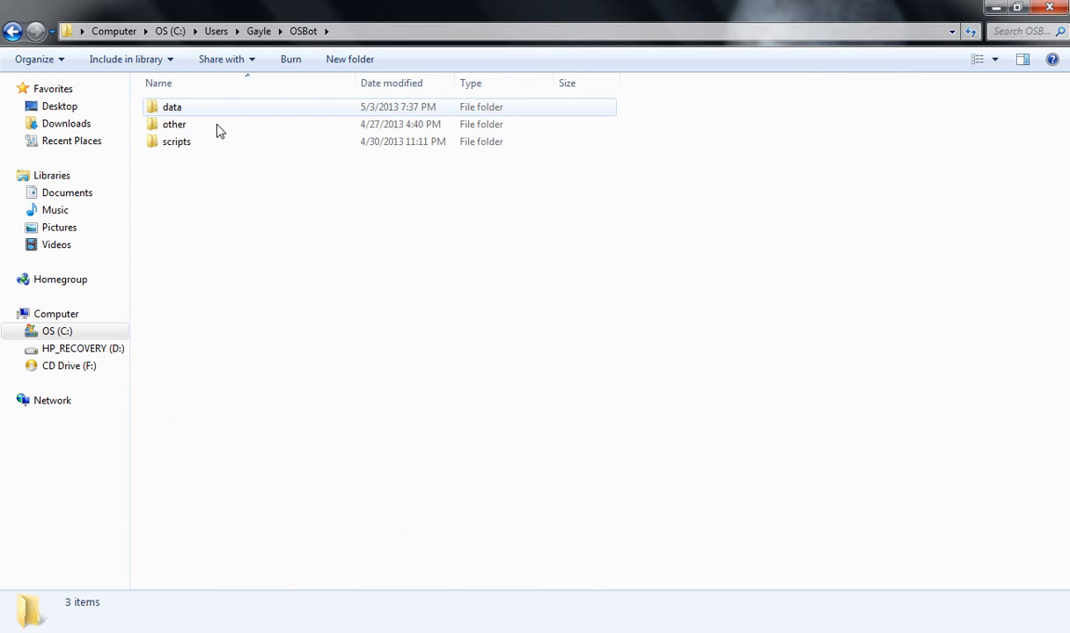
{"action": "double_click", "coordinate": [176, 141]}
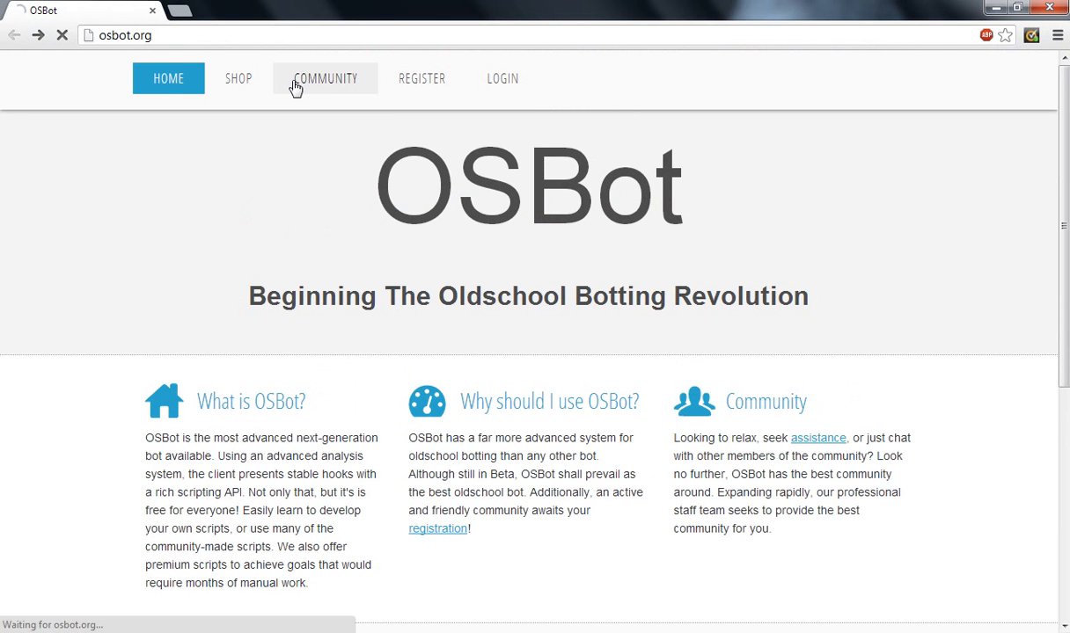
Browse the forum's Fletching & Crafting scripts, viewing the Icy Fletcher topic.
{"action": "left_click", "coordinate": [326, 78]}
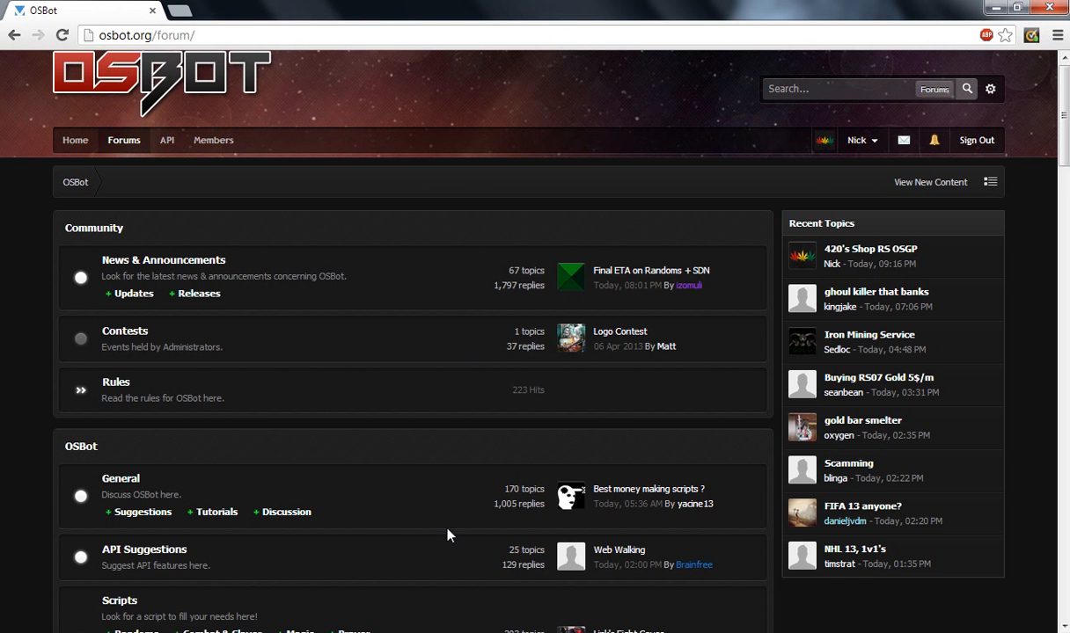
{"action": "scroll", "scroll_direction": "down", "scroll_amount": 3}
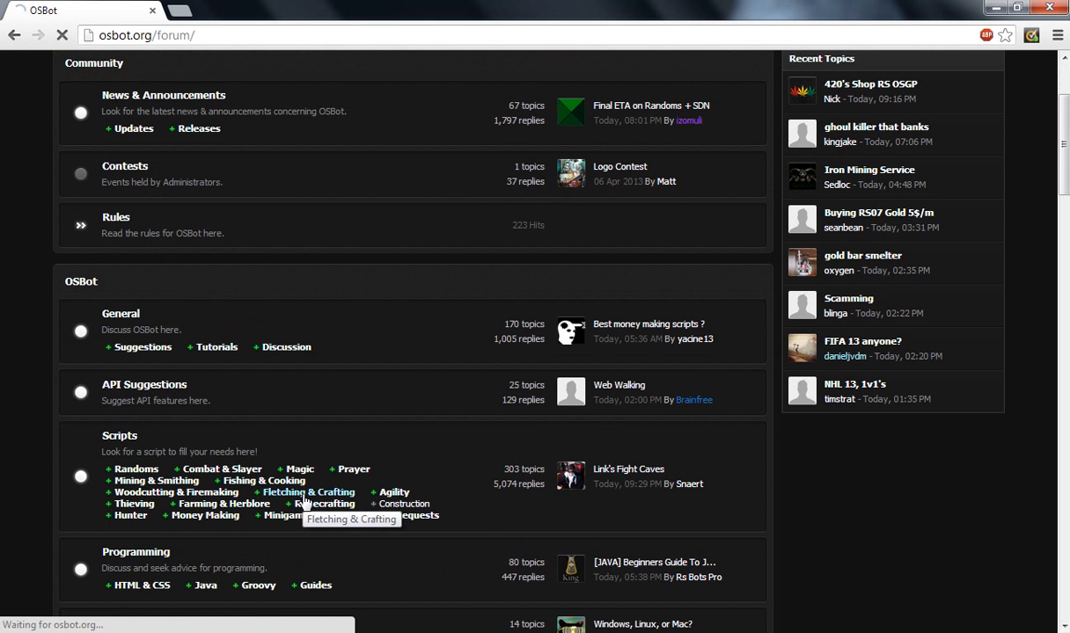
{"action": "left_click", "coordinate": [309, 492]}
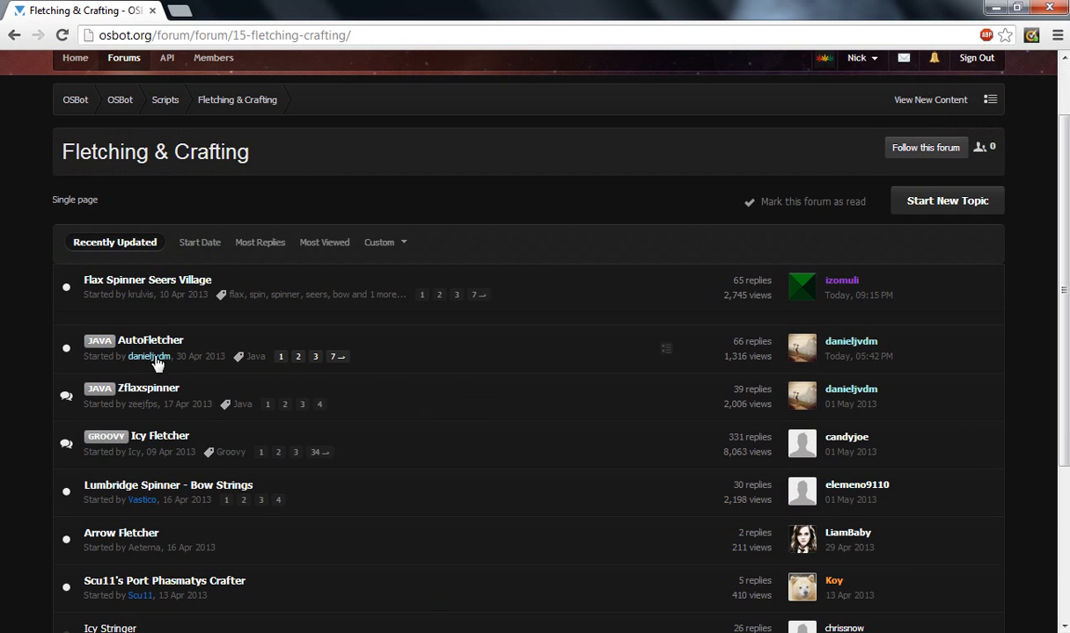
{"action": "left_click", "coordinate": [148, 356]}
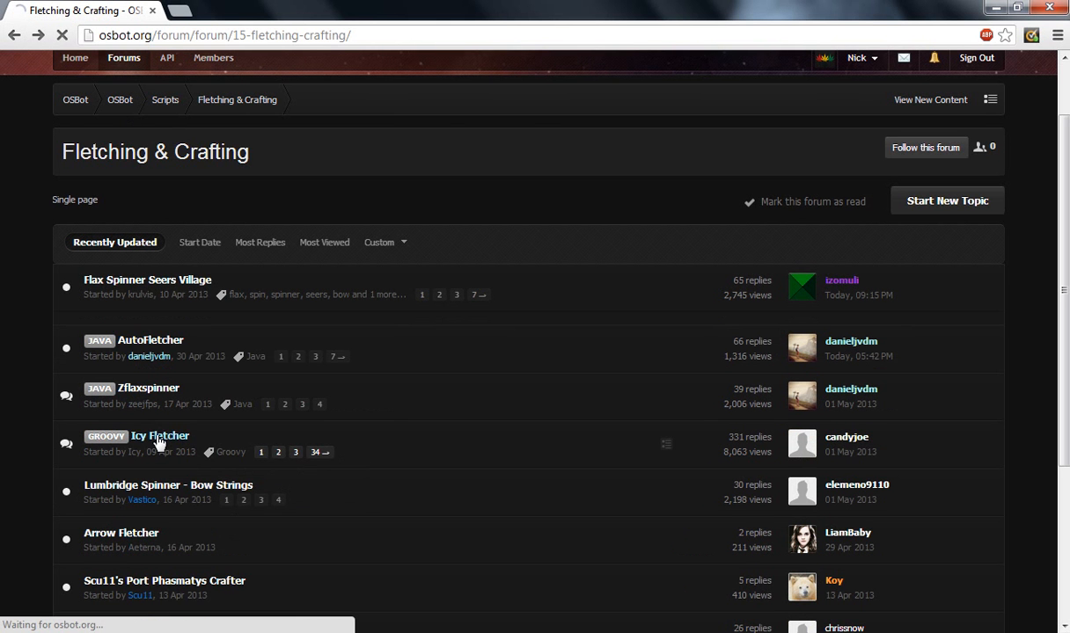
{"action": "left_click", "coordinate": [160, 435]}
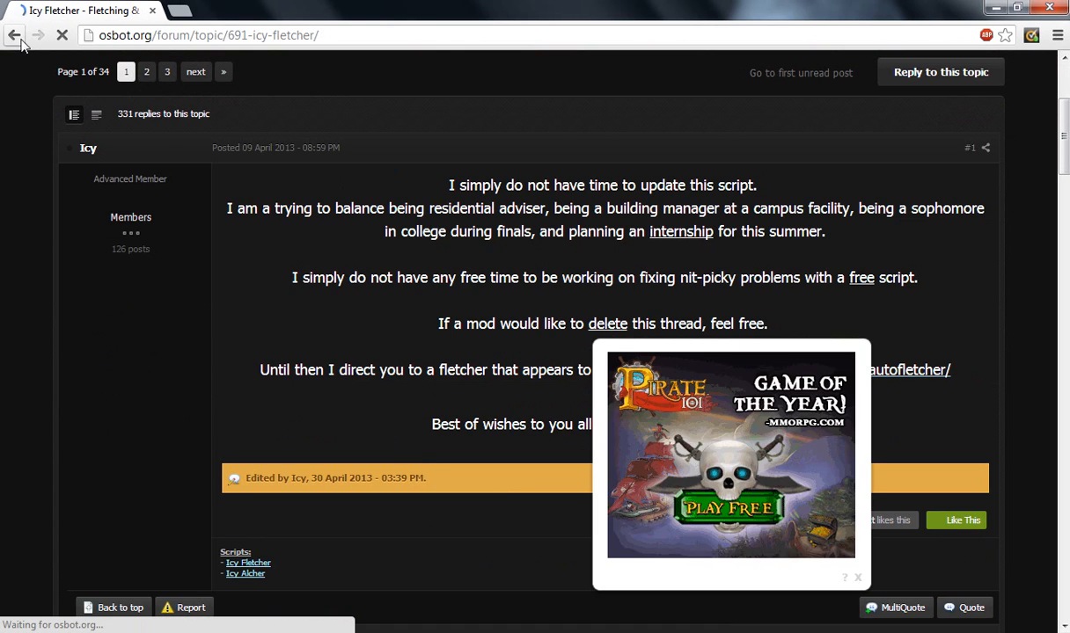
{"action": "left_click", "coordinate": [14, 35]}
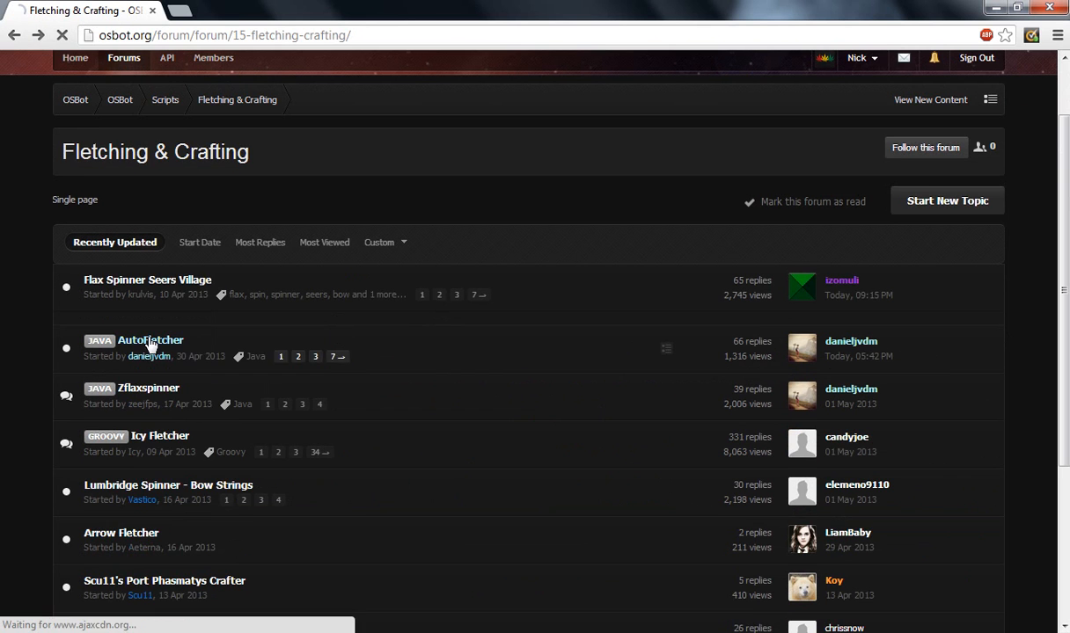
Download AutoFletcher's compiled fletcher.jar, keep it, and return to the forum index.
{"action": "left_click", "coordinate": [151, 340]}
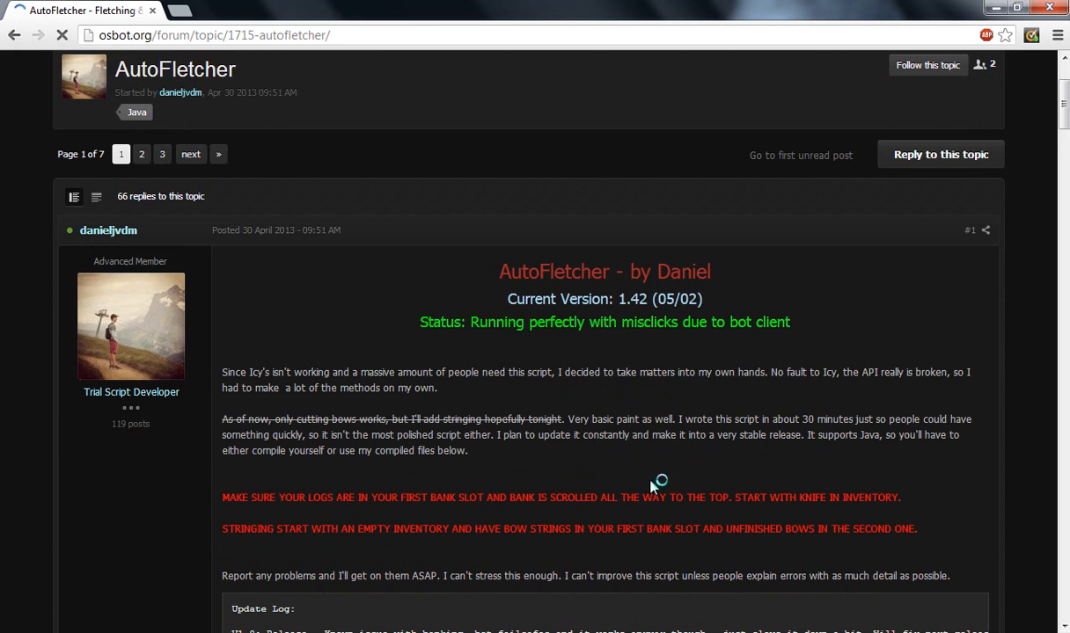
{"action": "scroll", "scroll_direction": "down", "scroll_amount": 3}
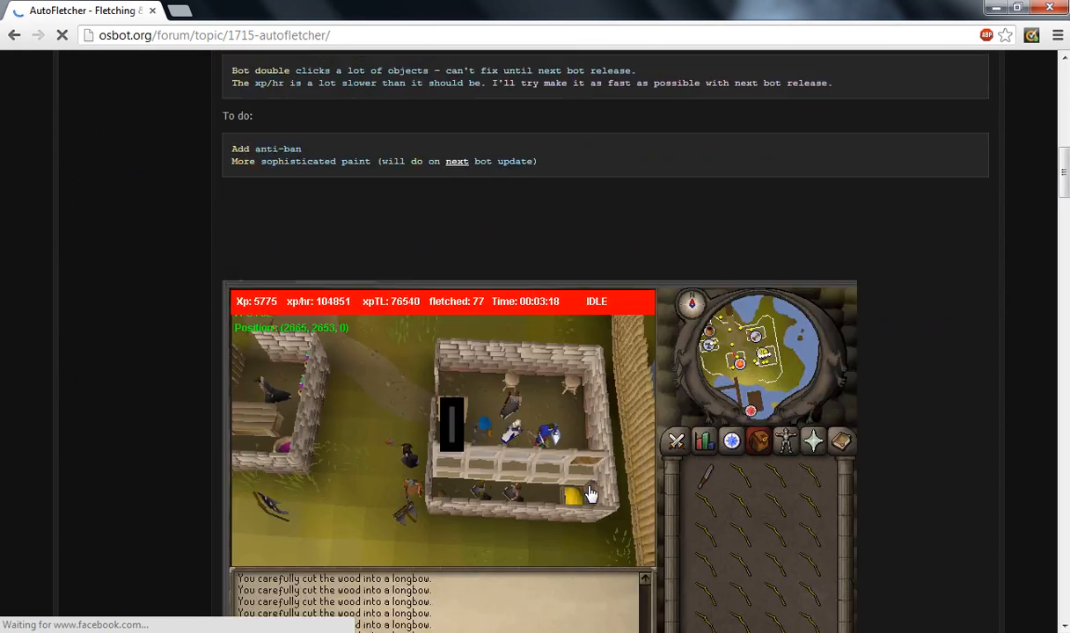
{"action": "scroll", "scroll_direction": "down", "scroll_amount": 3}
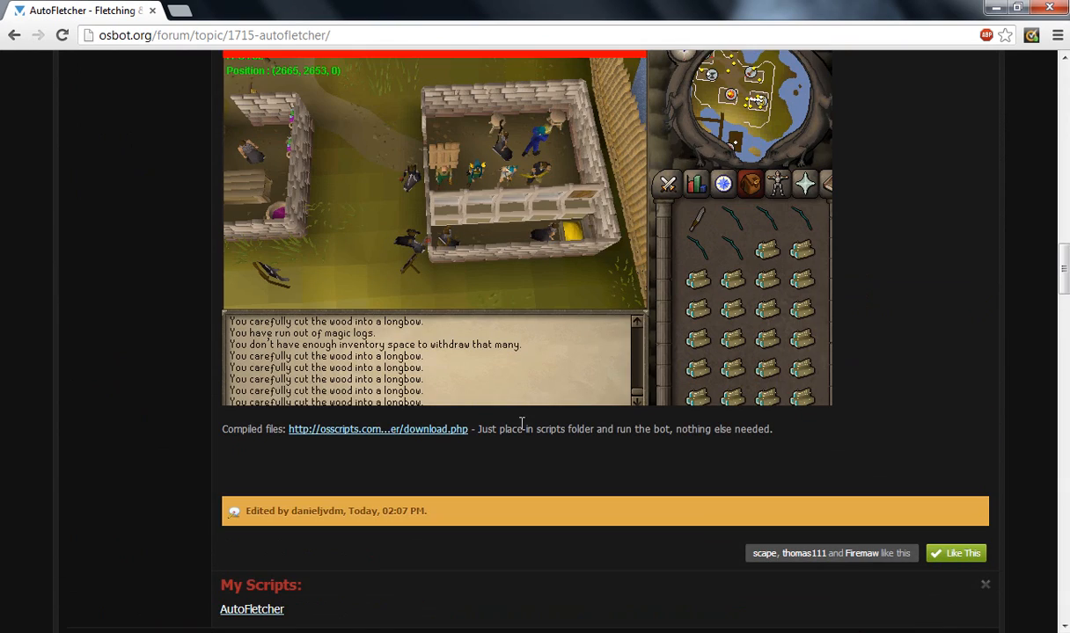
{"action": "mouse_move", "coordinate": [396, 430]}
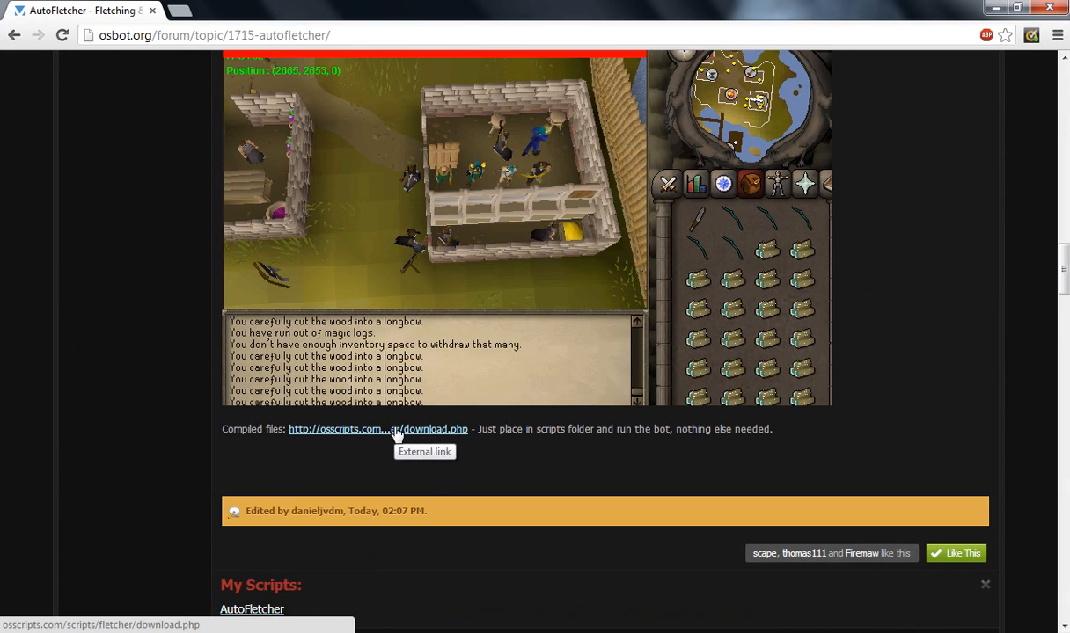
{"action": "left_click", "coordinate": [377, 430]}
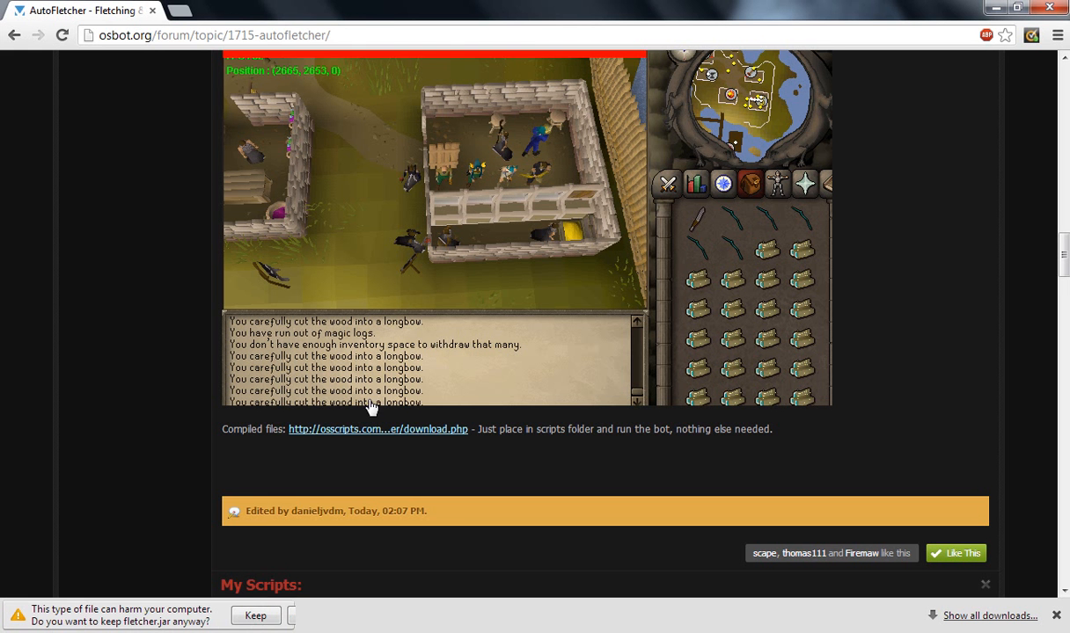
{"action": "left_click", "coordinate": [255, 615]}
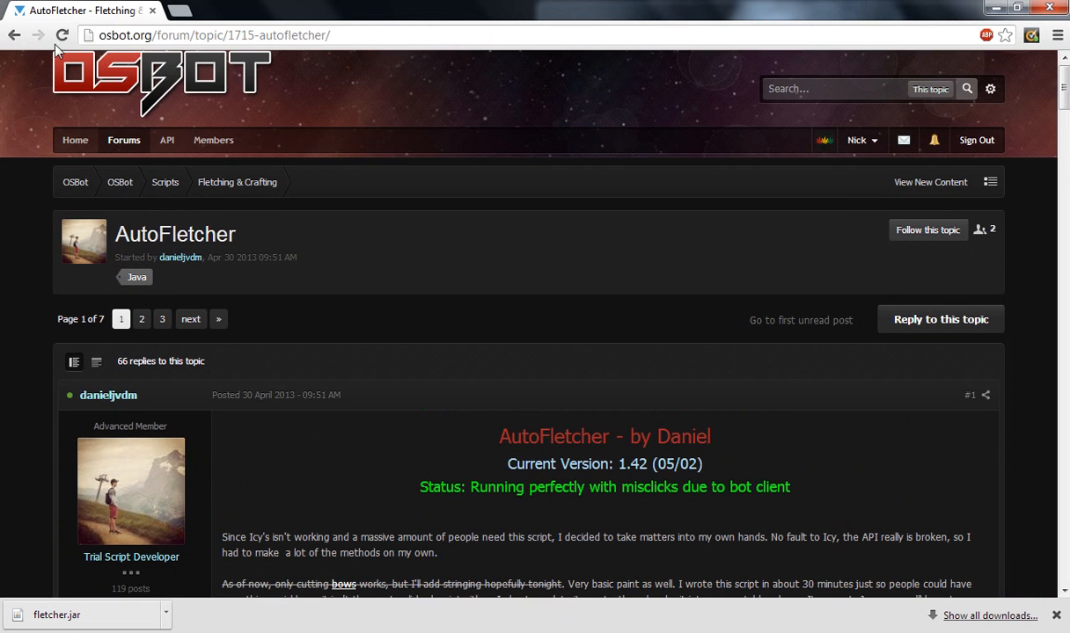
{"action": "left_click", "coordinate": [14, 35]}
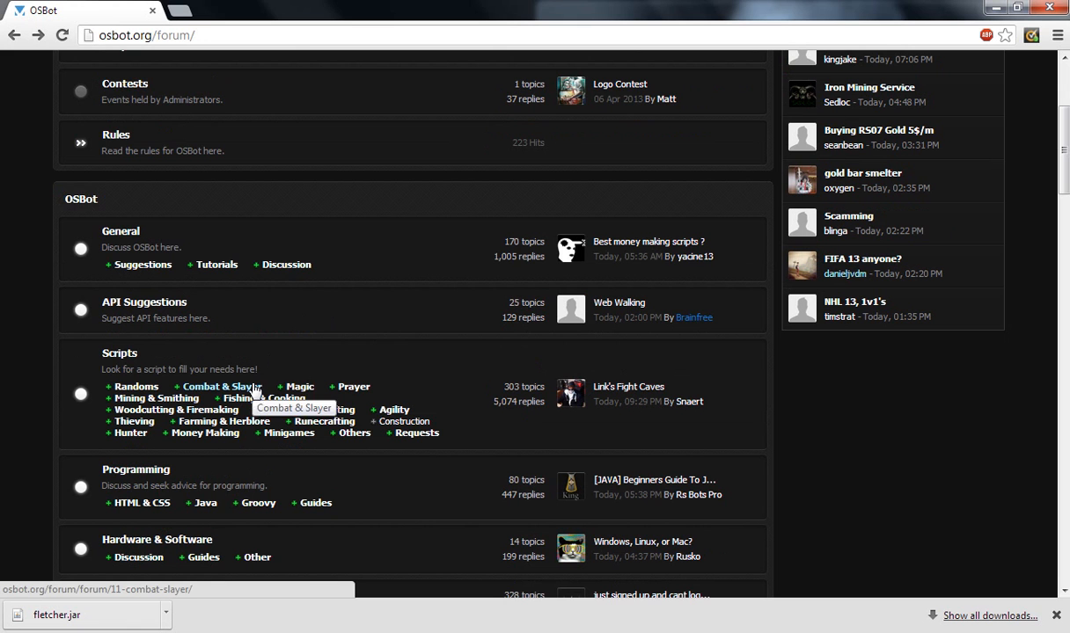
{"action": "mouse_move", "coordinate": [309, 410]}
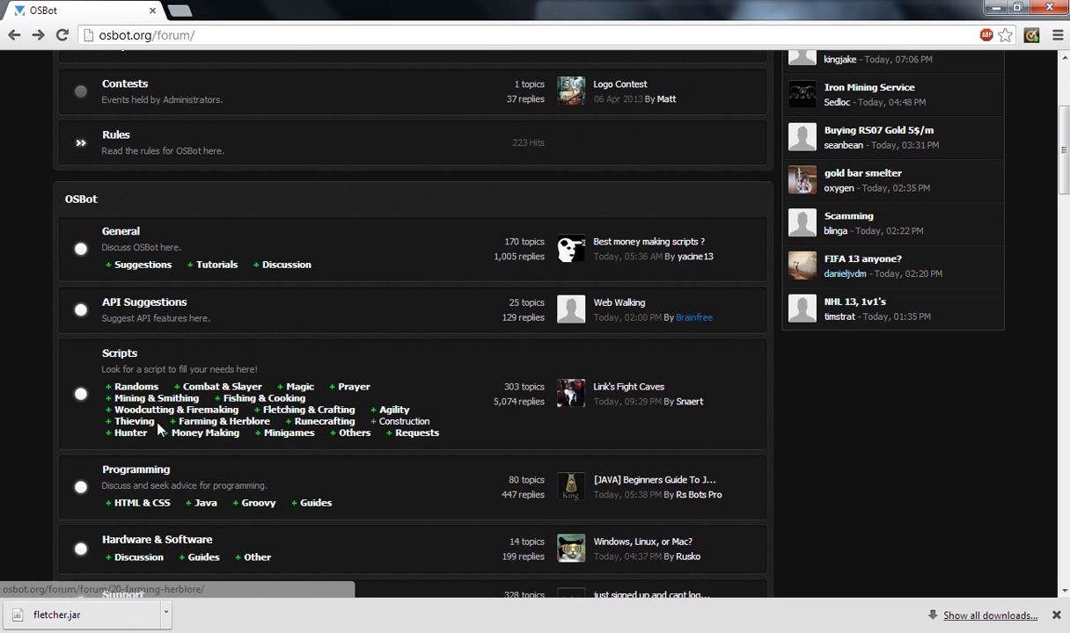
Read the Zpowerchop topic's installation section under Woodcutting & Firemaking, then go back.
{"action": "left_click", "coordinate": [224, 420]}
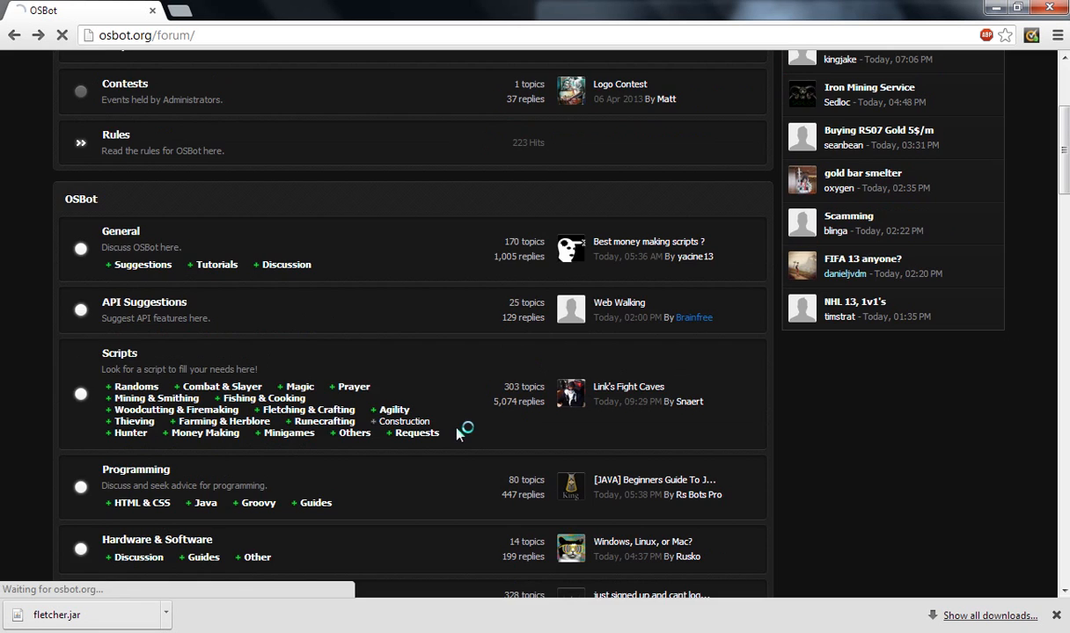
{"action": "left_click", "coordinate": [176, 410]}
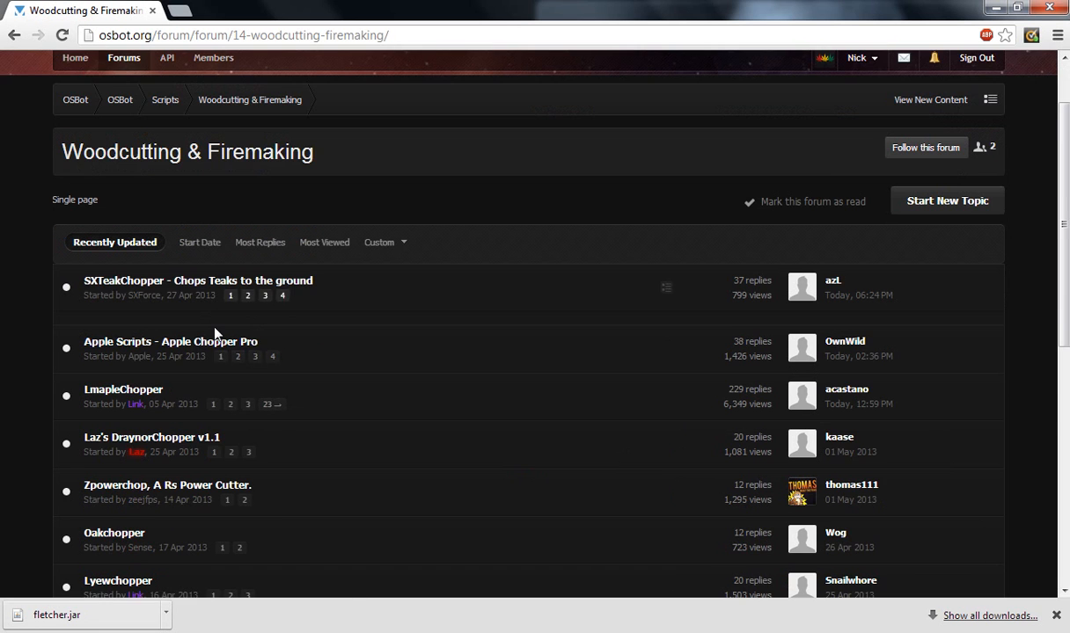
{"action": "scroll", "scroll_direction": "down", "scroll_amount": 3}
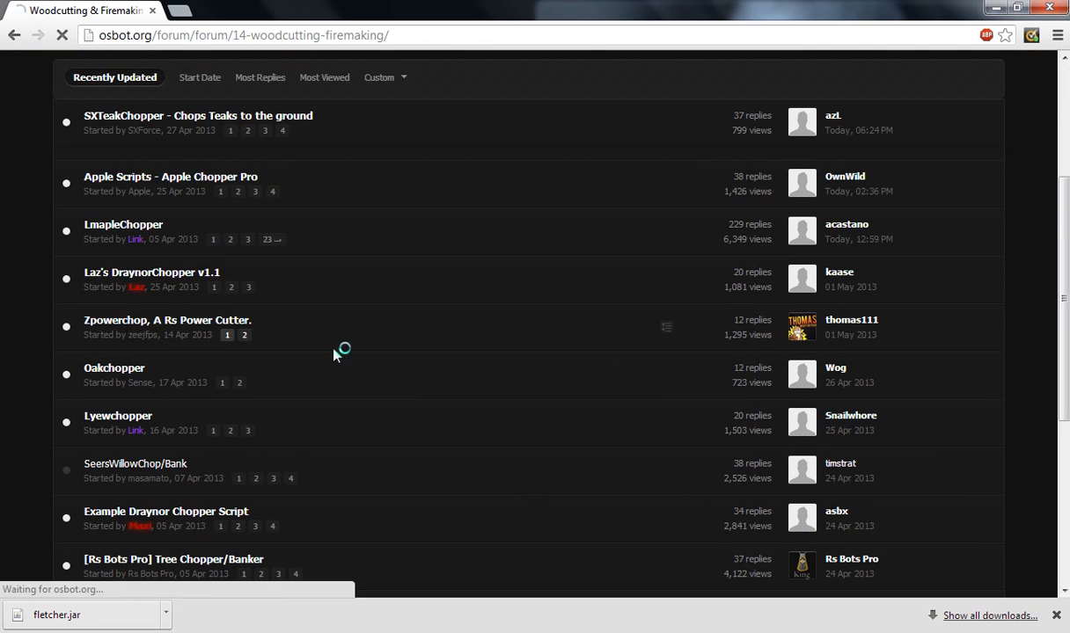
{"action": "left_click", "coordinate": [167, 320]}
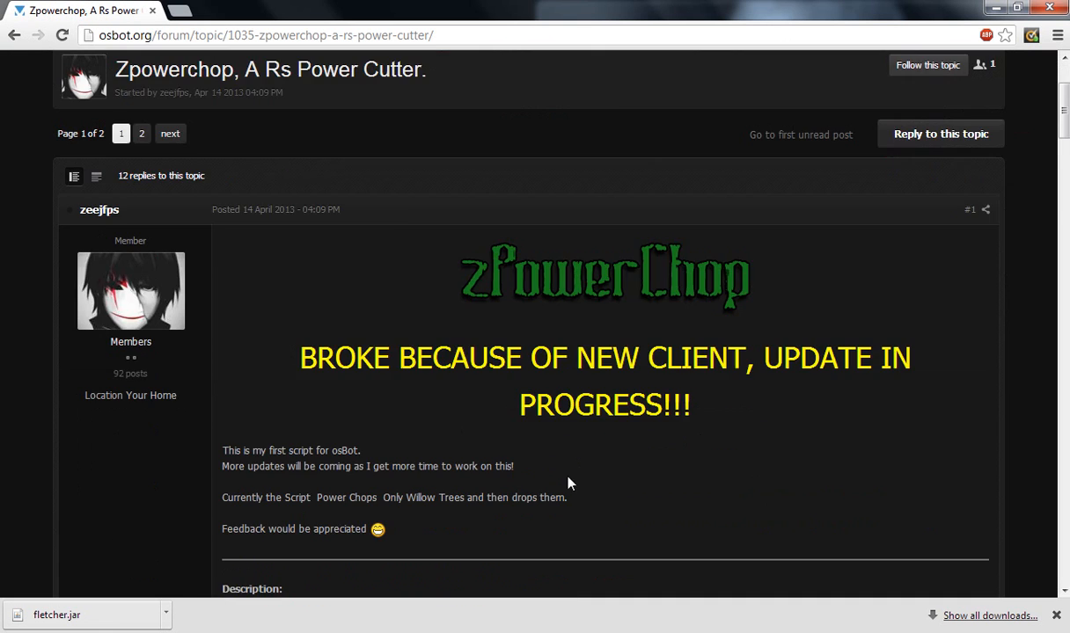
{"action": "scroll", "scroll_direction": "down", "scroll_amount": 3}
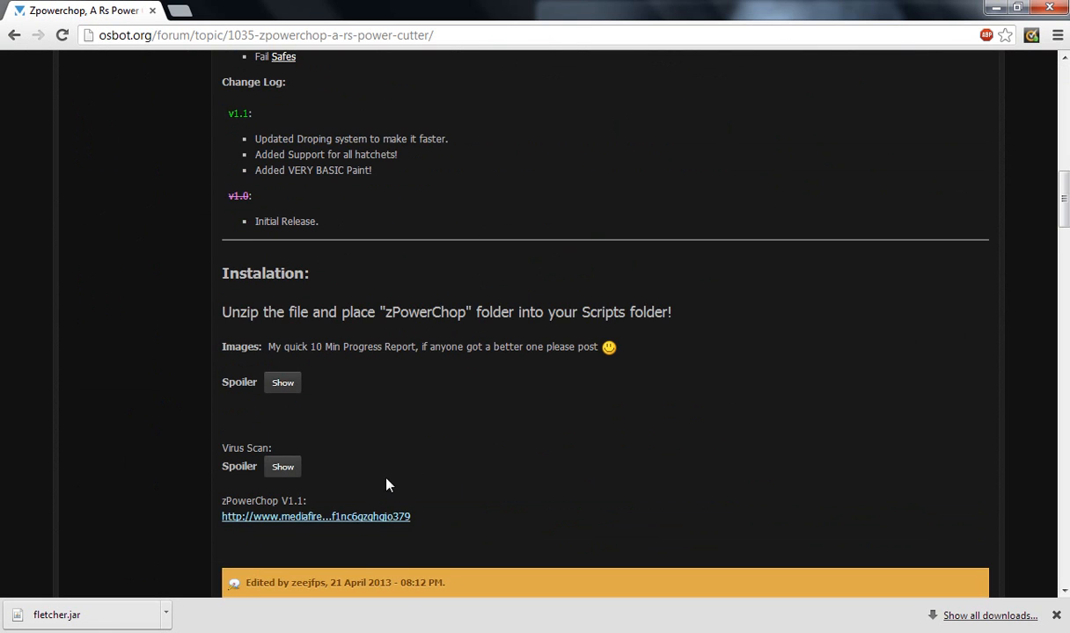
{"action": "scroll", "scroll_direction": "up", "scroll_amount": 3}
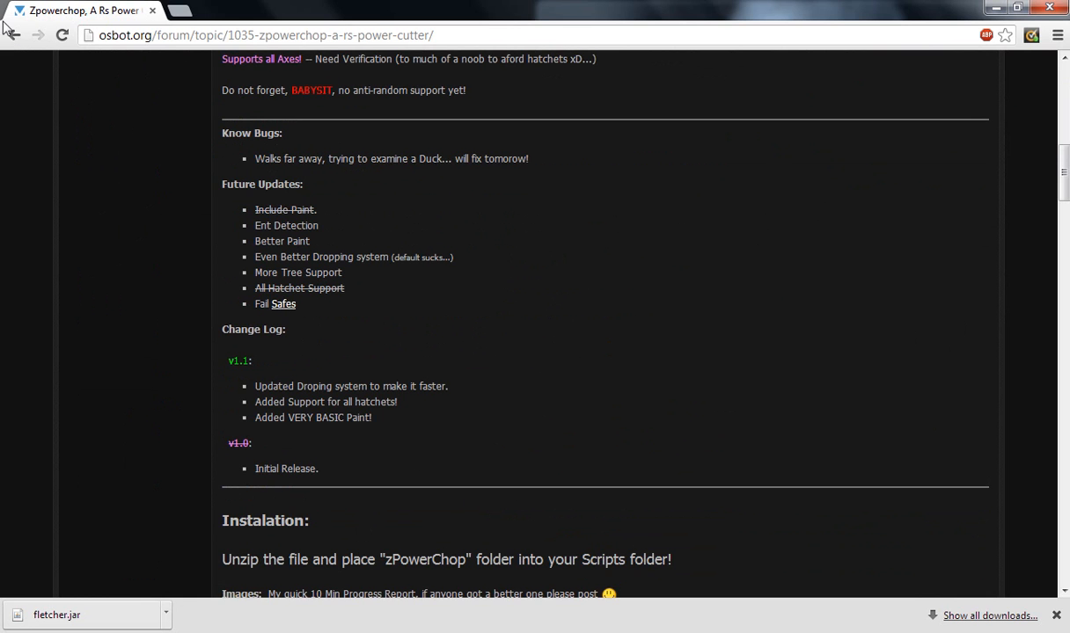
{"action": "left_click", "coordinate": [14, 35]}
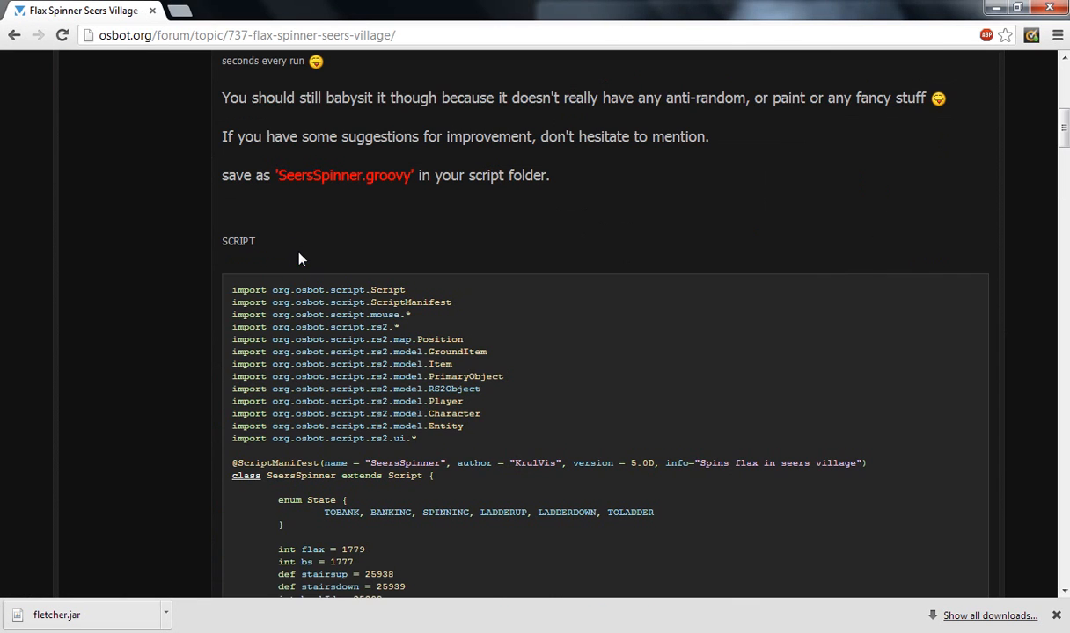
Scroll the SeersSpinner script code down to the author's edit note.
{"action": "scroll", "scroll_direction": "down", "scroll_amount": 3}
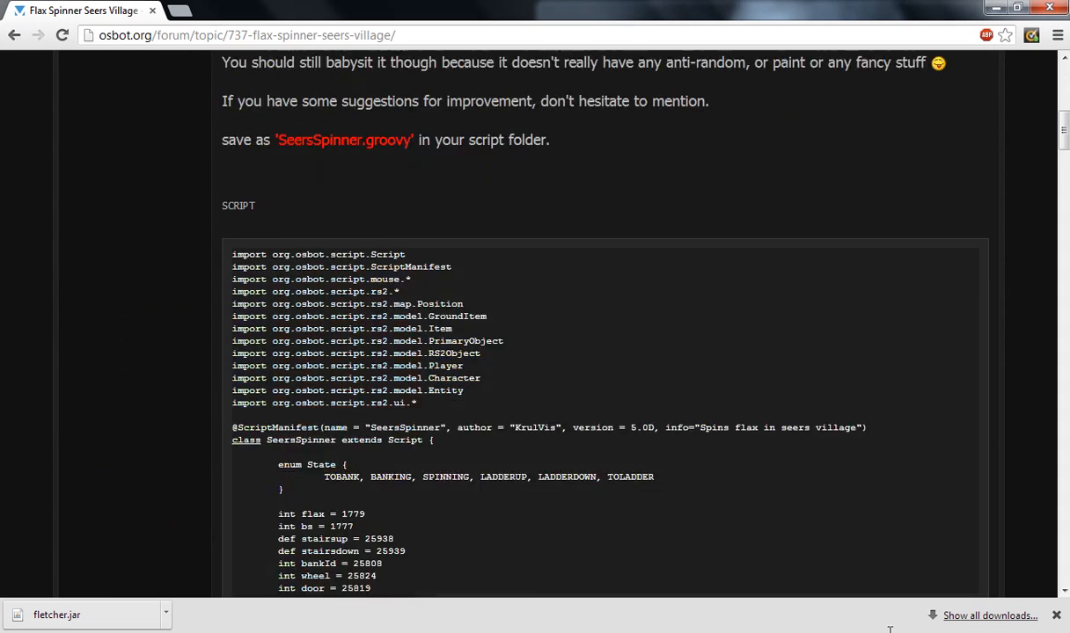
{"action": "scroll", "scroll_direction": "down", "scroll_amount": 3}
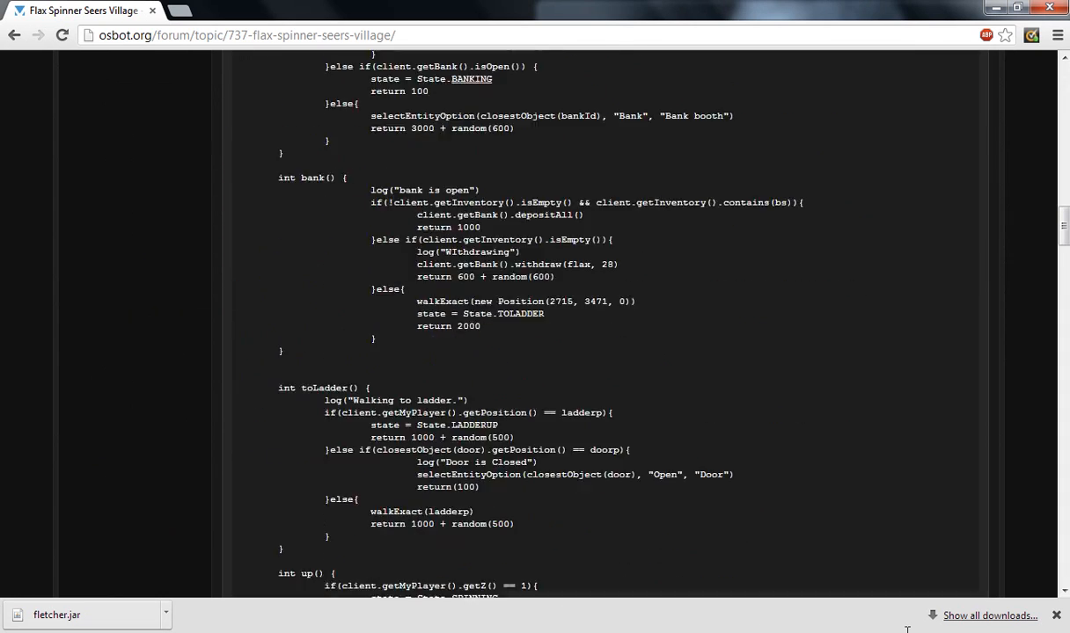
{"action": "scroll", "scroll_direction": "down", "scroll_amount": 3}
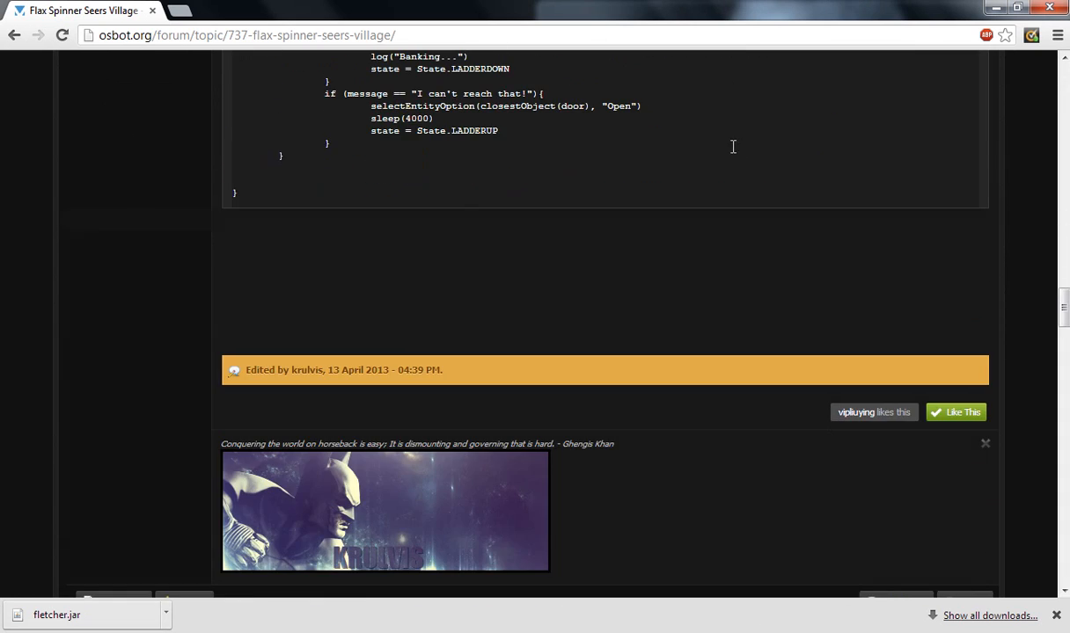
{"action": "mouse_move", "coordinate": [747, 210]}
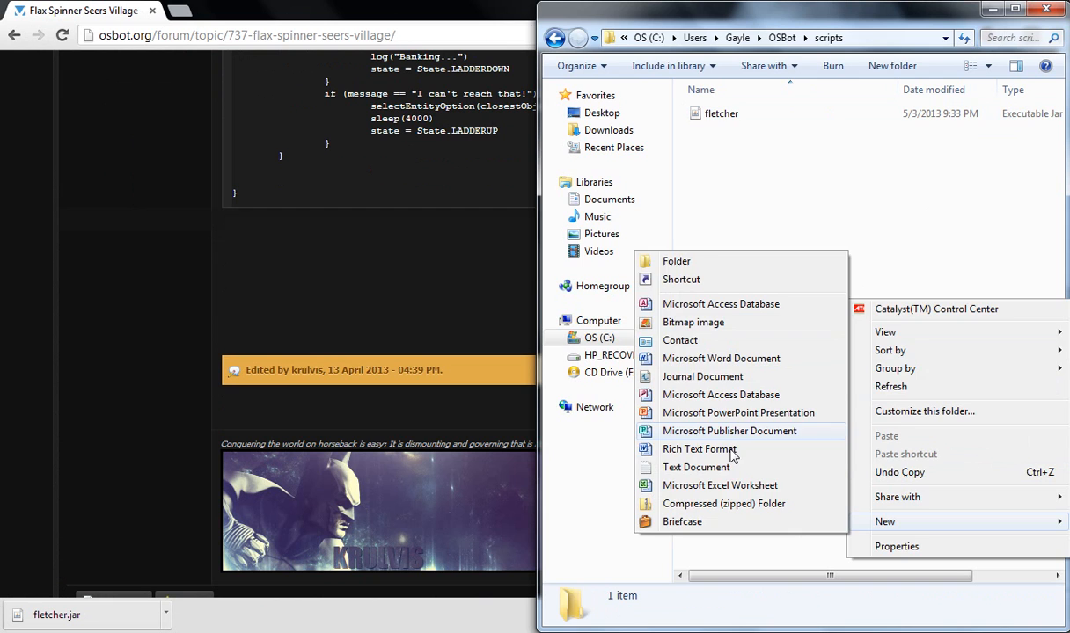
Create a new text document in the scripts folder and paste the SeersSpinner code.
{"action": "left_click", "coordinate": [696, 467]}
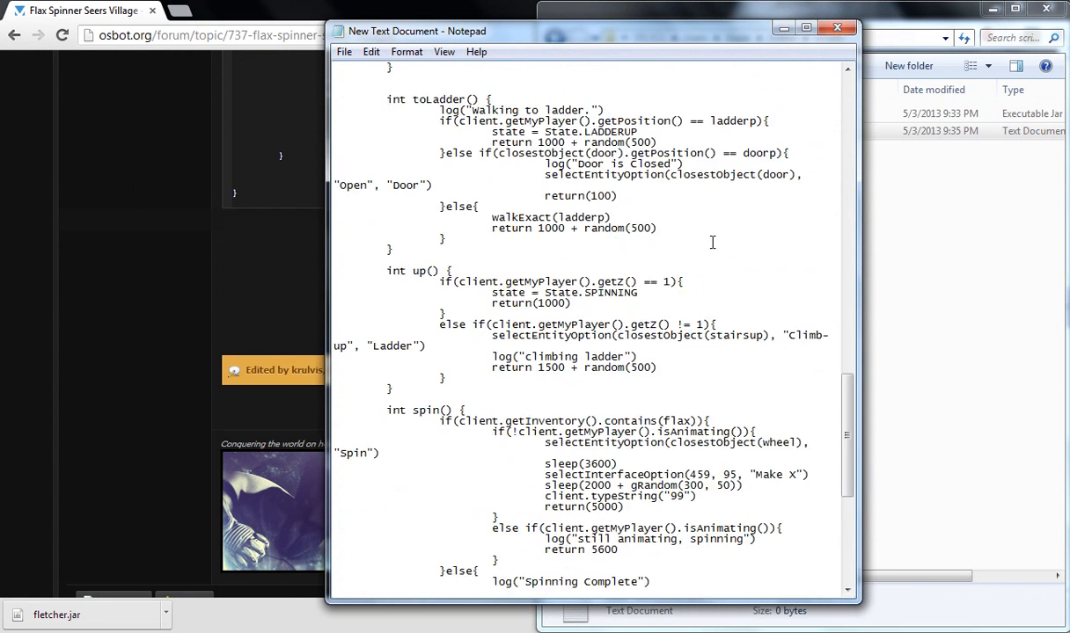
{"action": "scroll", "scroll_direction": "up", "scroll_amount": 3}
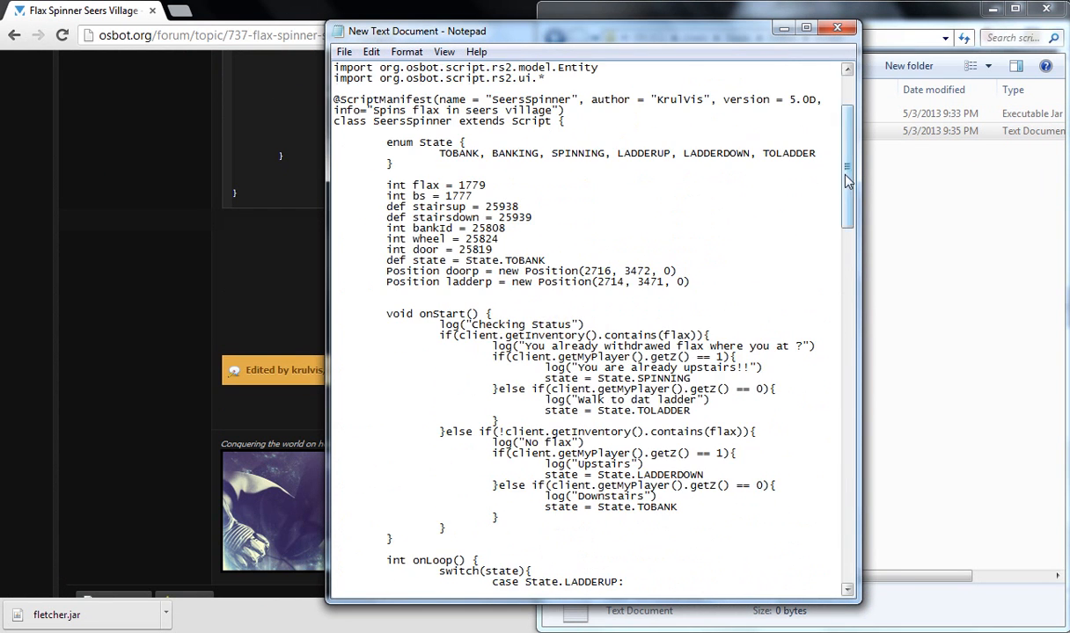
{"action": "scroll", "scroll_direction": "up", "scroll_amount": 3}
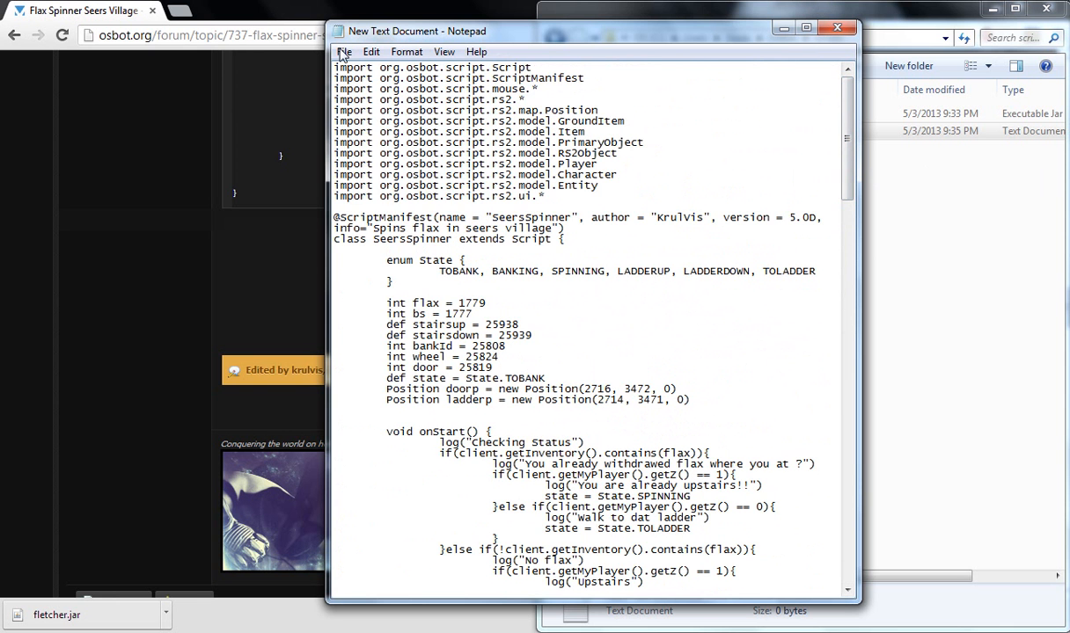
{"action": "left_click", "coordinate": [344, 51]}
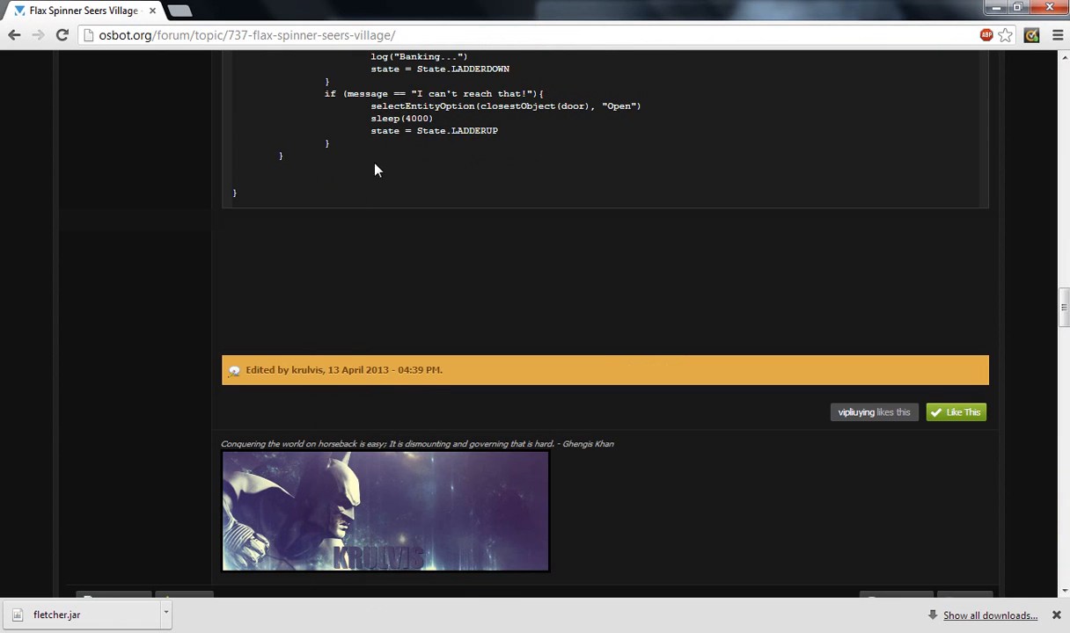
Save the script in the scripts folder as SeersSpinner.groovy using All Files type.
{"action": "scroll", "scroll_direction": "up", "scroll_amount": 3}
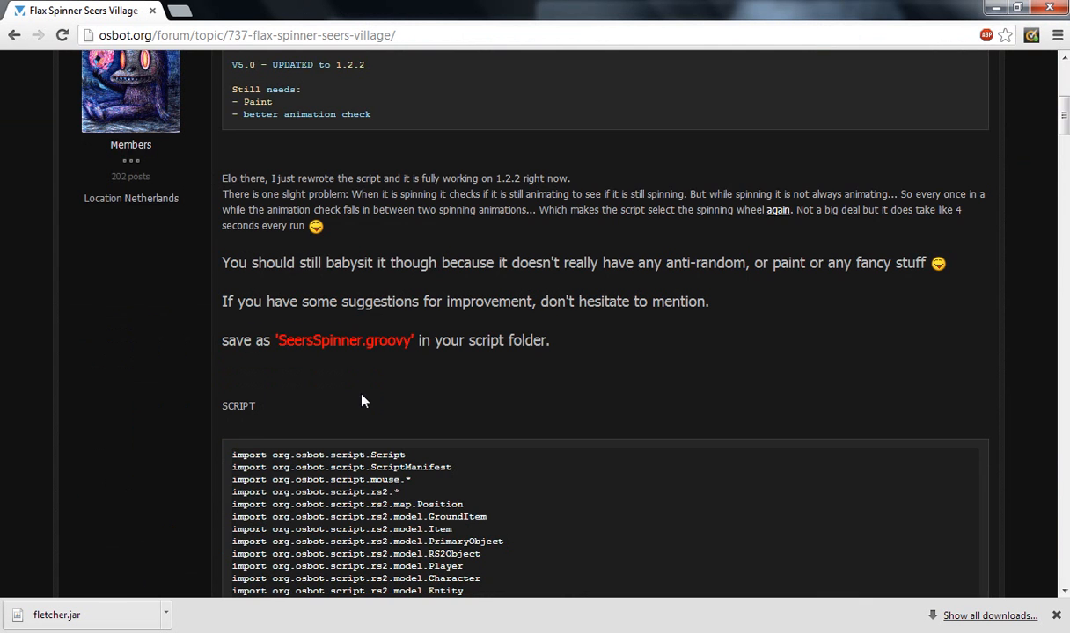
{"action": "mouse_move", "coordinate": [964, 421]}
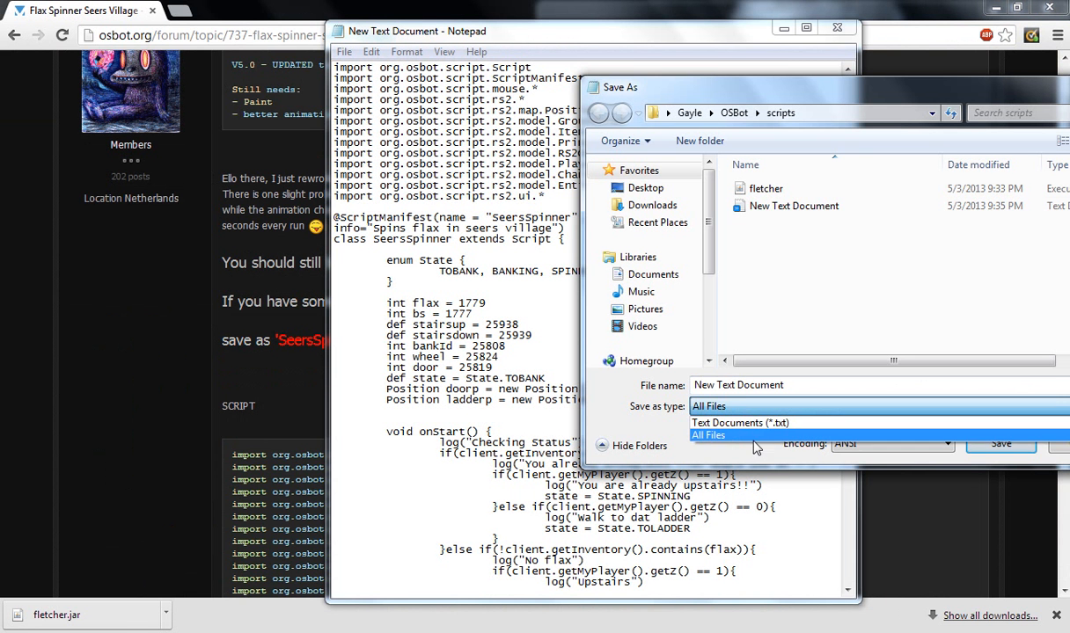
{"action": "left_click", "coordinate": [709, 436]}
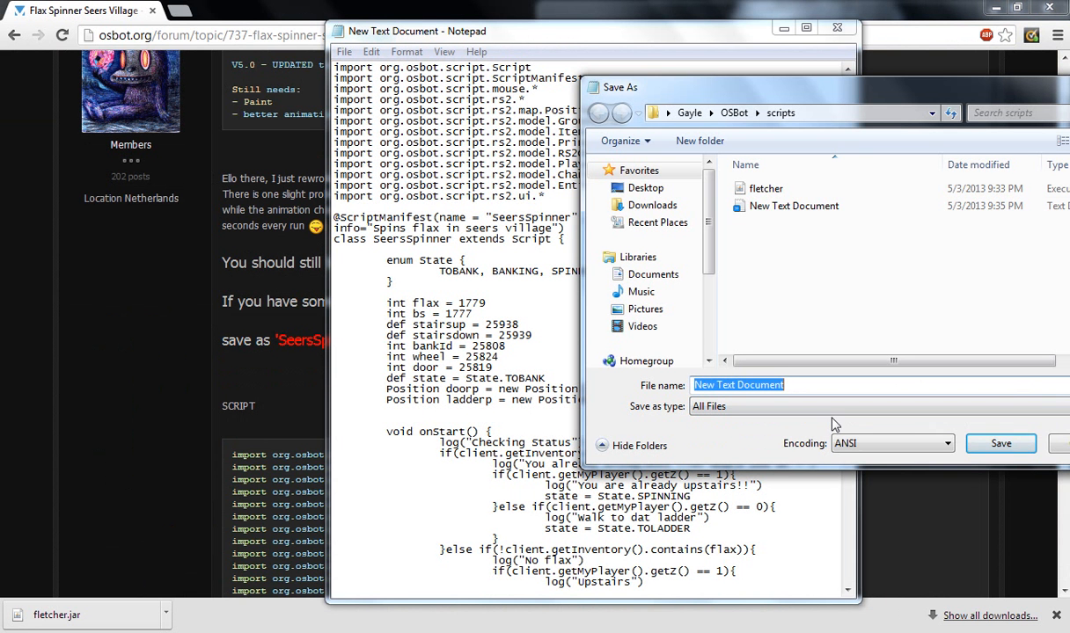
{"action": "type", "text": "Seer"}
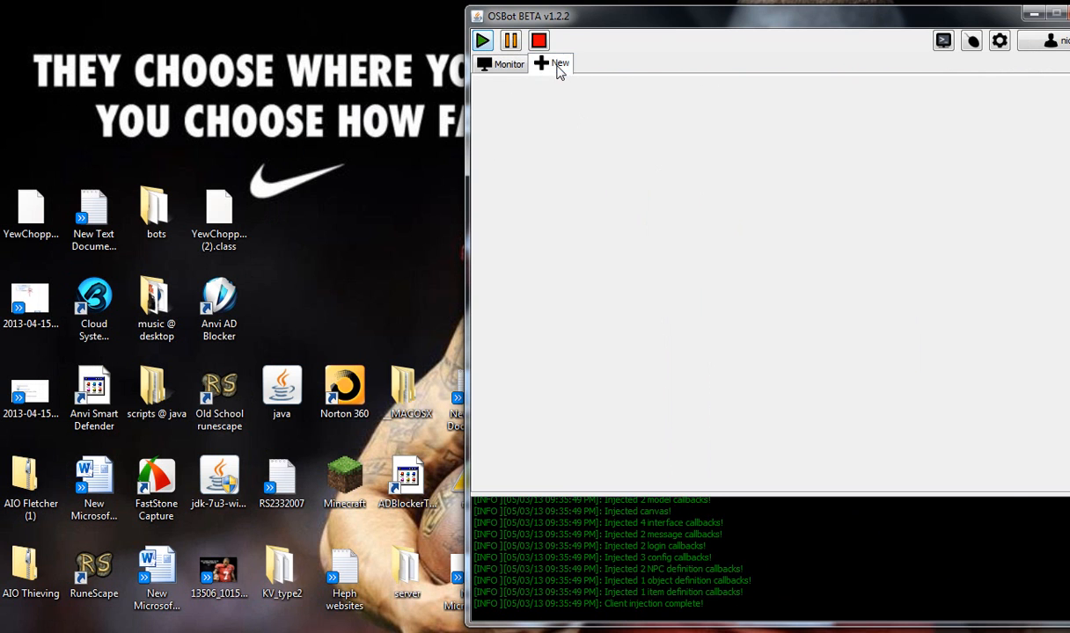
Start a new bot tab at the RuneScape login screen and open the Script Selector.
{"action": "left_click", "coordinate": [550, 63]}
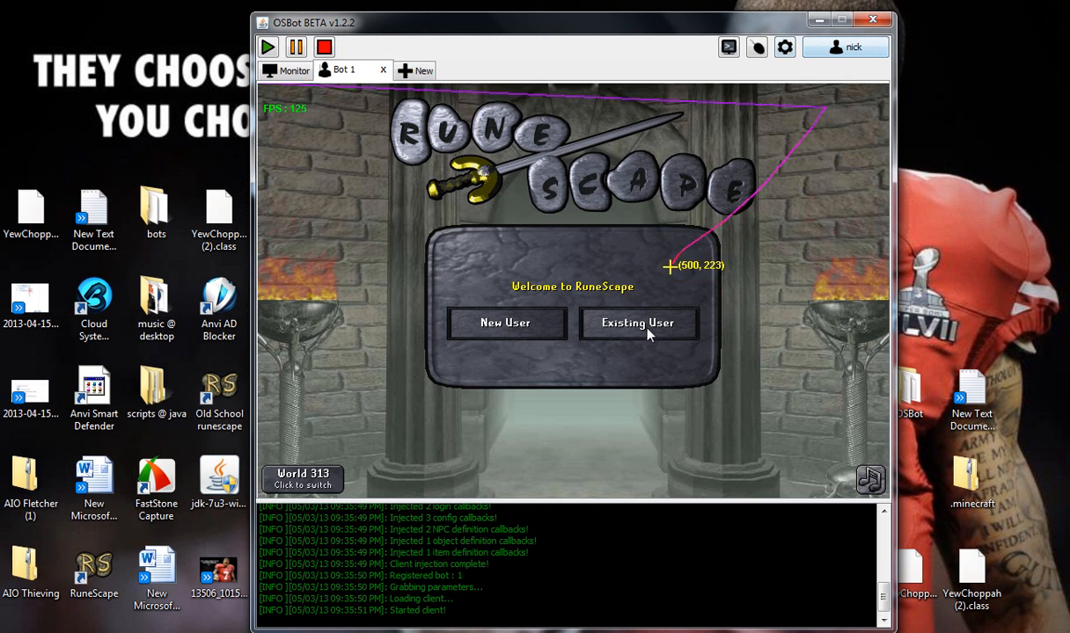
{"action": "left_click", "coordinate": [638, 323]}
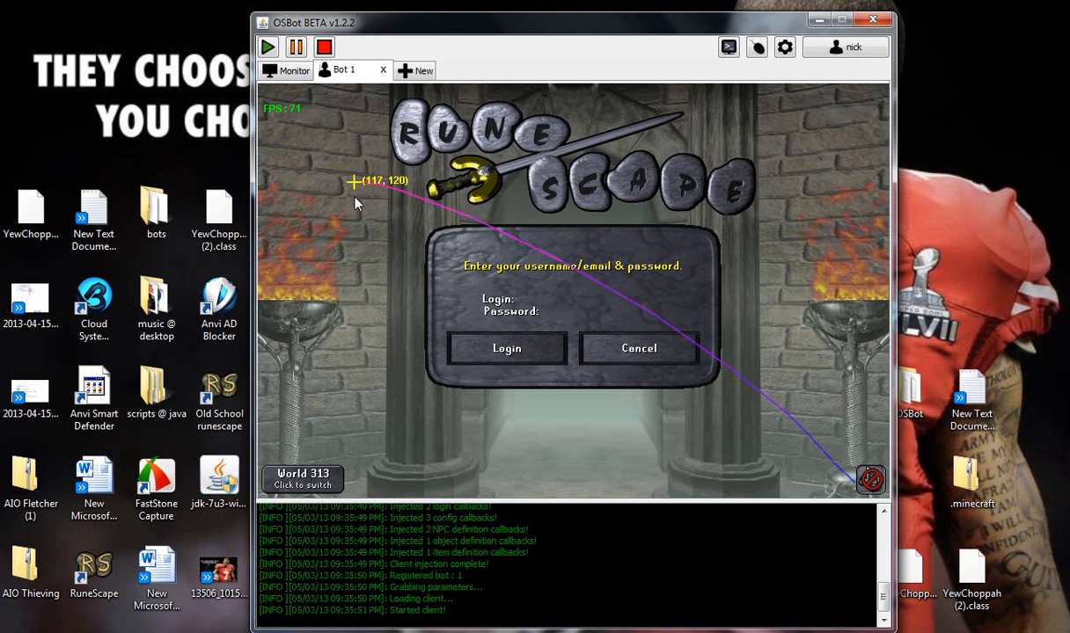
{"action": "left_click", "coordinate": [267, 47]}
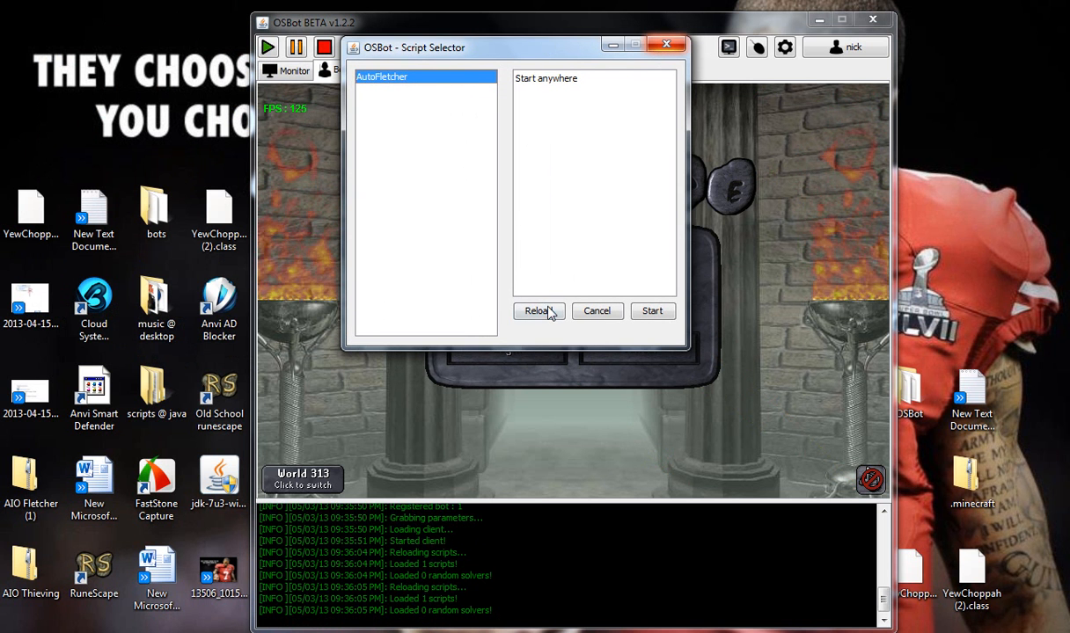
Reload the scripts listed in the Script Selector.
{"action": "left_click", "coordinate": [537, 310]}
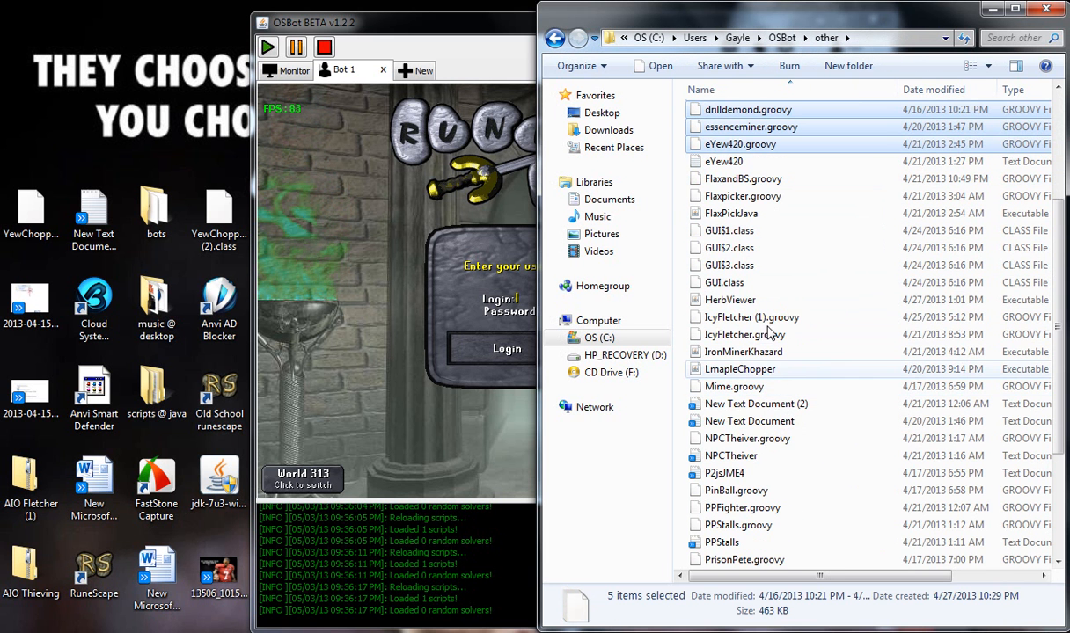
Open IcyFletcher.groovy in Notepad++ and copy its script code.
{"action": "left_click", "coordinate": [746, 439]}
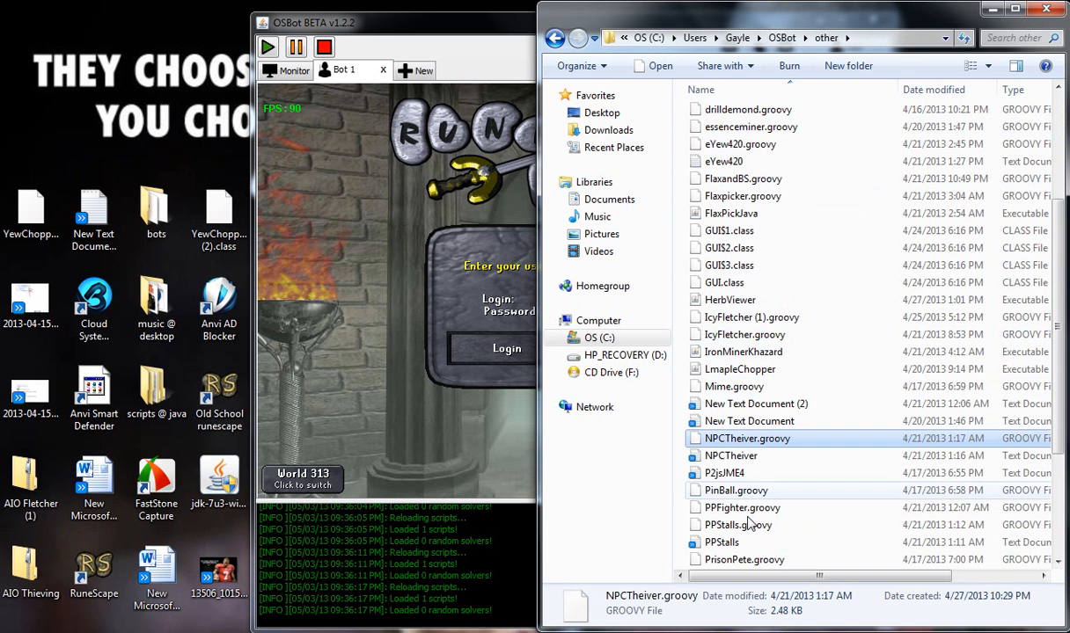
{"action": "scroll", "scroll_direction": "down", "scroll_amount": 3}
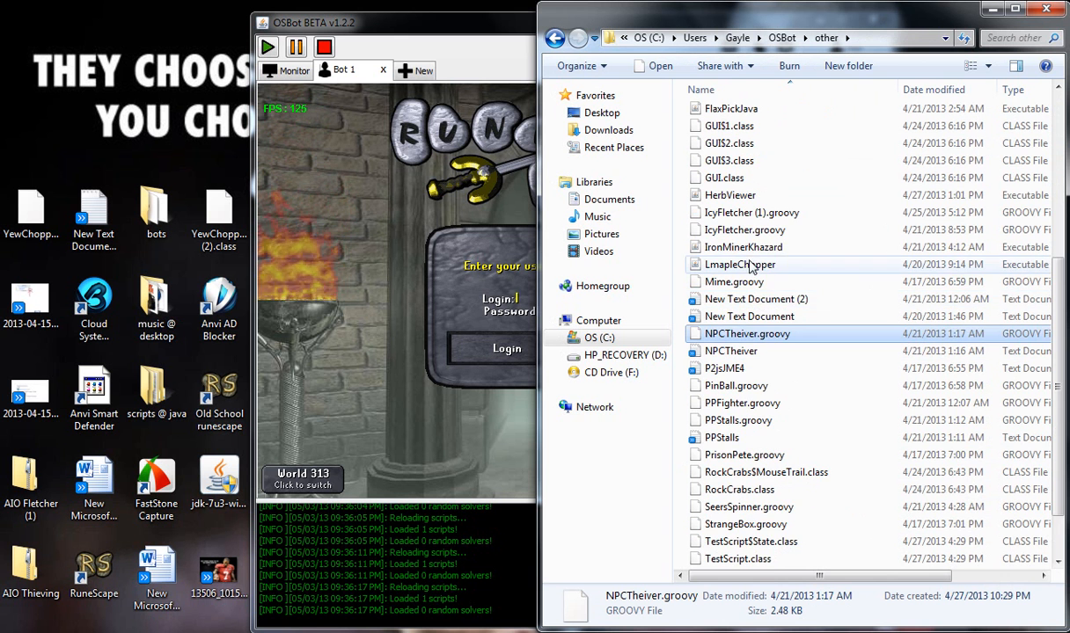
{"action": "left_click", "coordinate": [745, 229]}
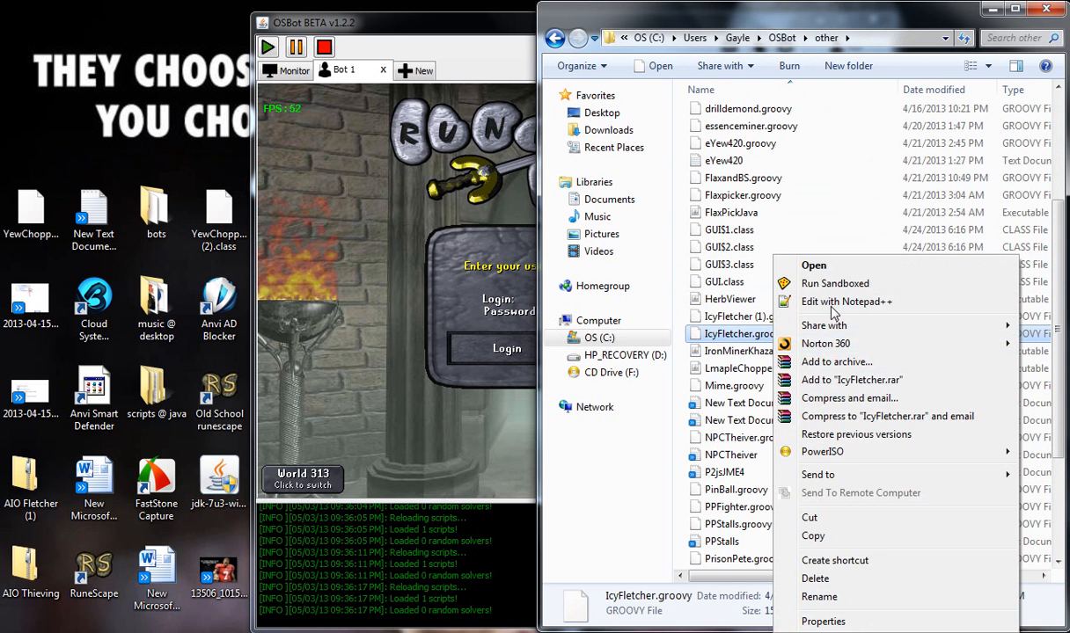
{"action": "left_click", "coordinate": [846, 302]}
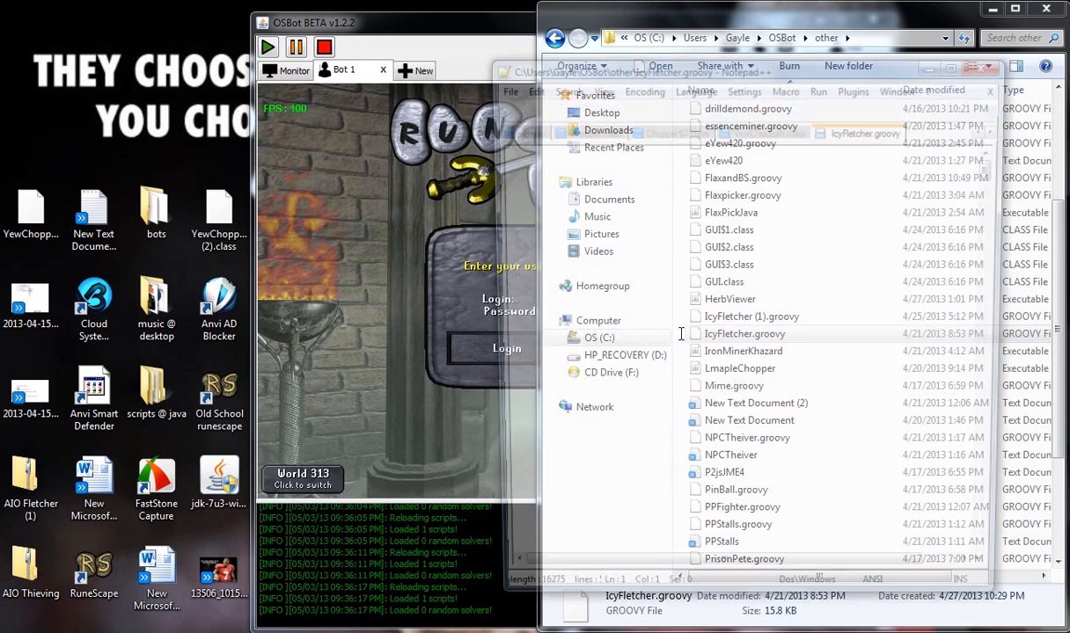
{"action": "right_click", "coordinate": [633, 344]}
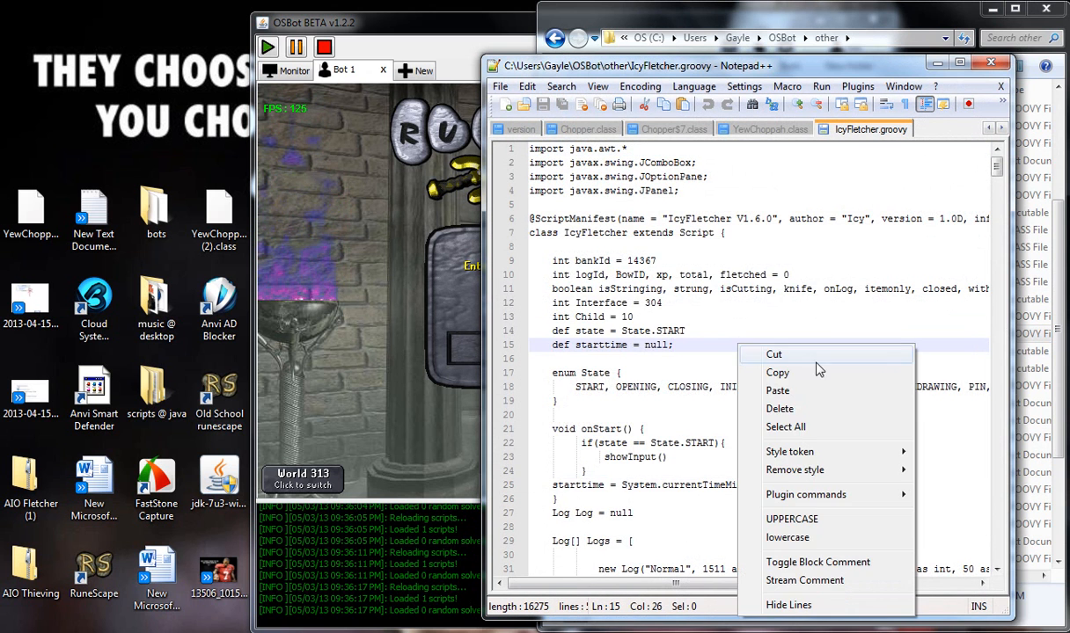
{"action": "left_click", "coordinate": [785, 426]}
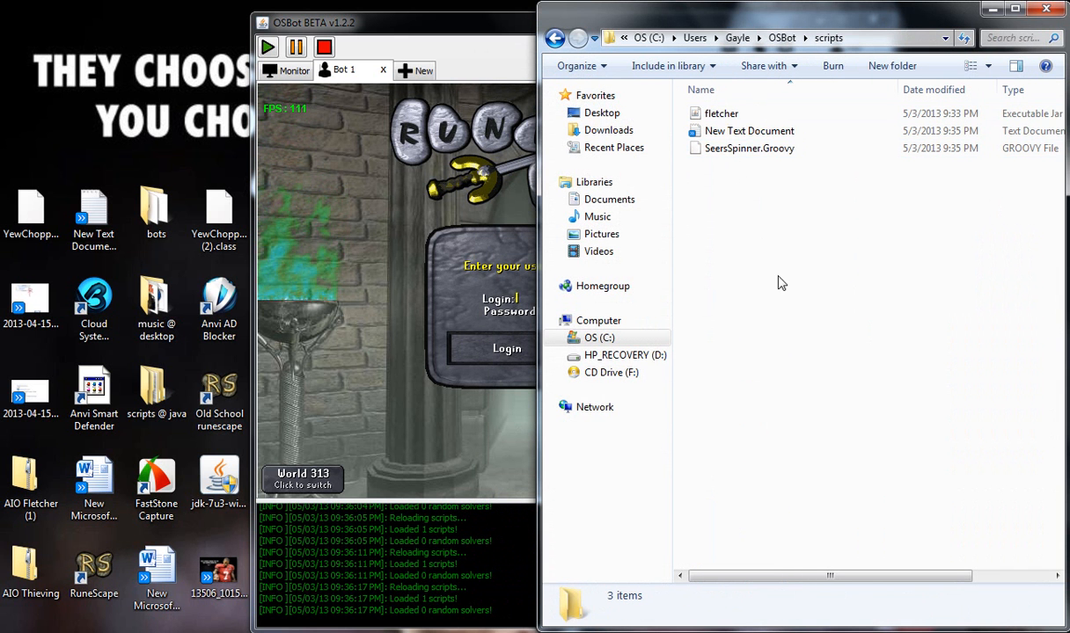
Create a new text document in the OSBot scripts folder and open it in Notepad.
{"action": "right_click", "coordinate": [781, 283]}
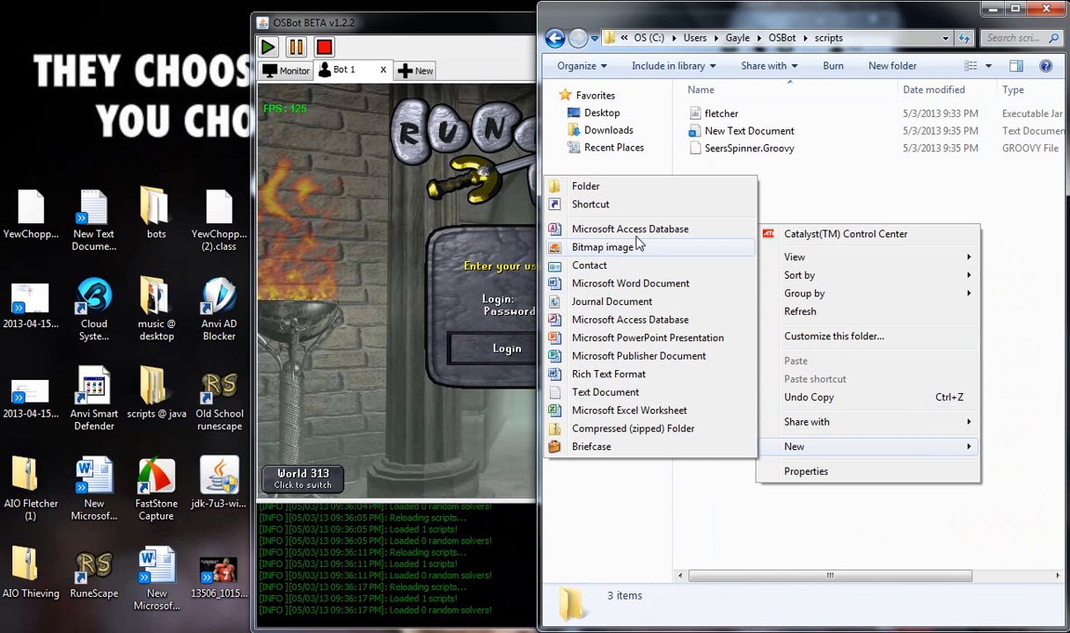
{"action": "left_click", "coordinate": [605, 393]}
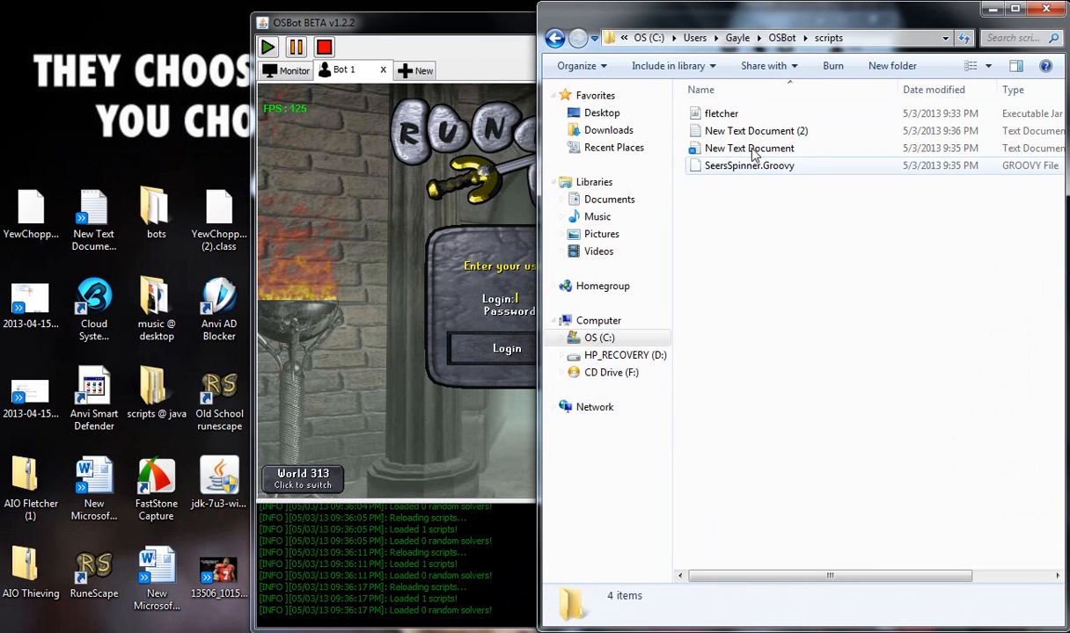
{"action": "double_click", "coordinate": [749, 147]}
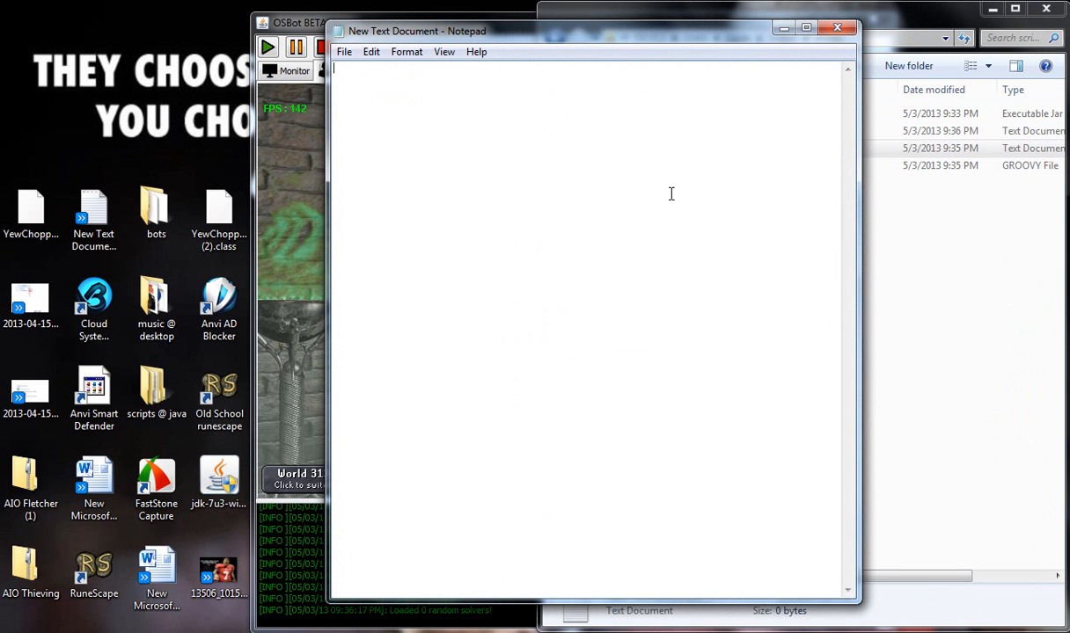
Save the pasted code as IcyFletcher.groovy with file type All Files.
{"action": "left_click", "coordinate": [344, 51]}
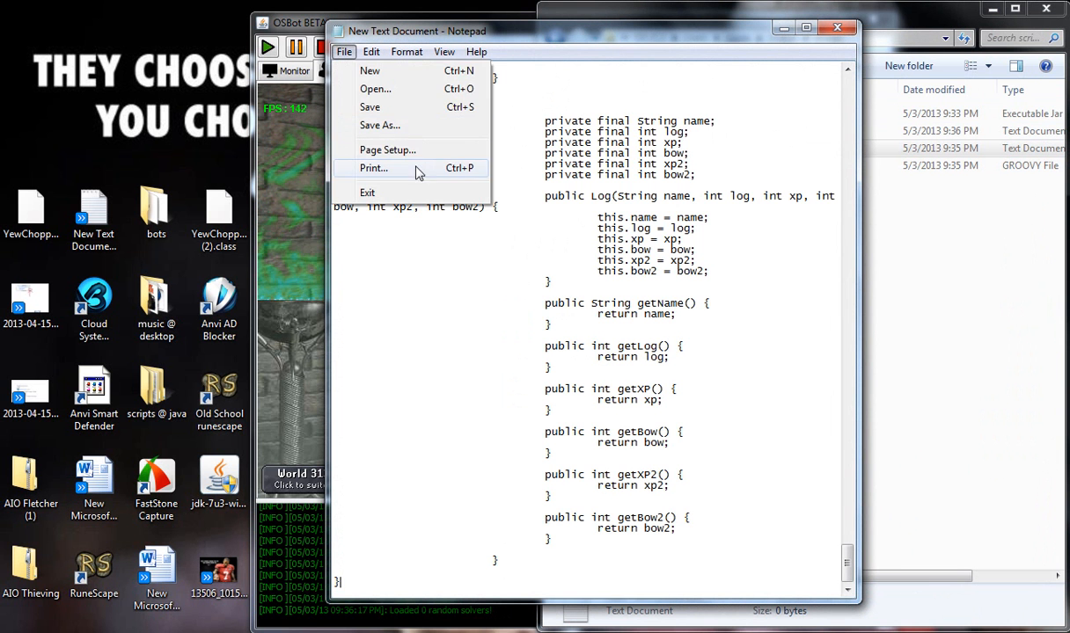
{"action": "left_click", "coordinate": [379, 125]}
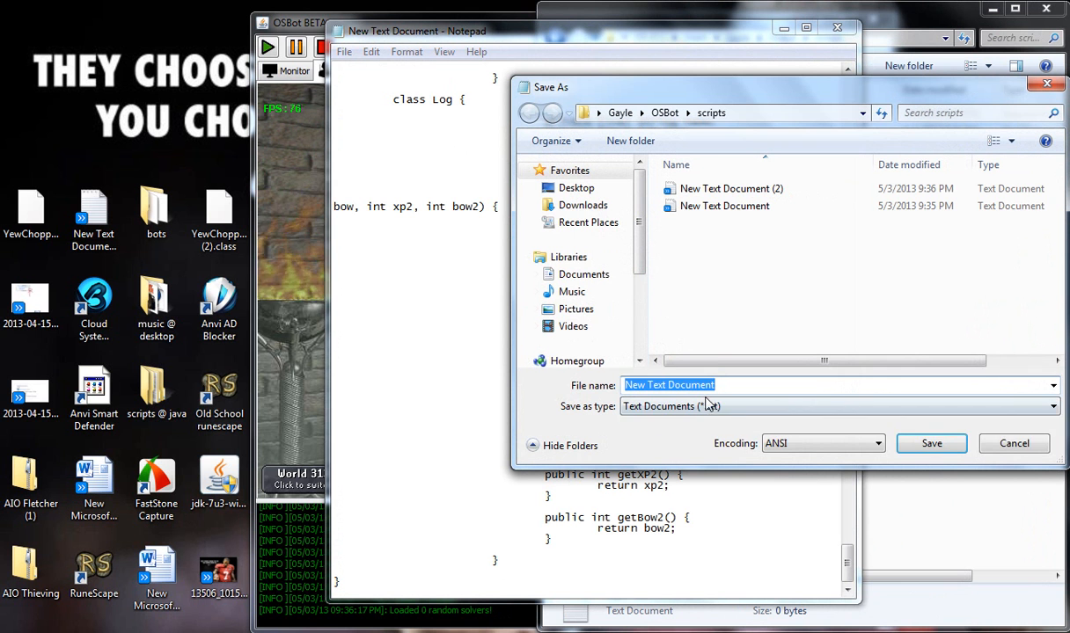
{"action": "left_click", "coordinate": [1052, 406]}
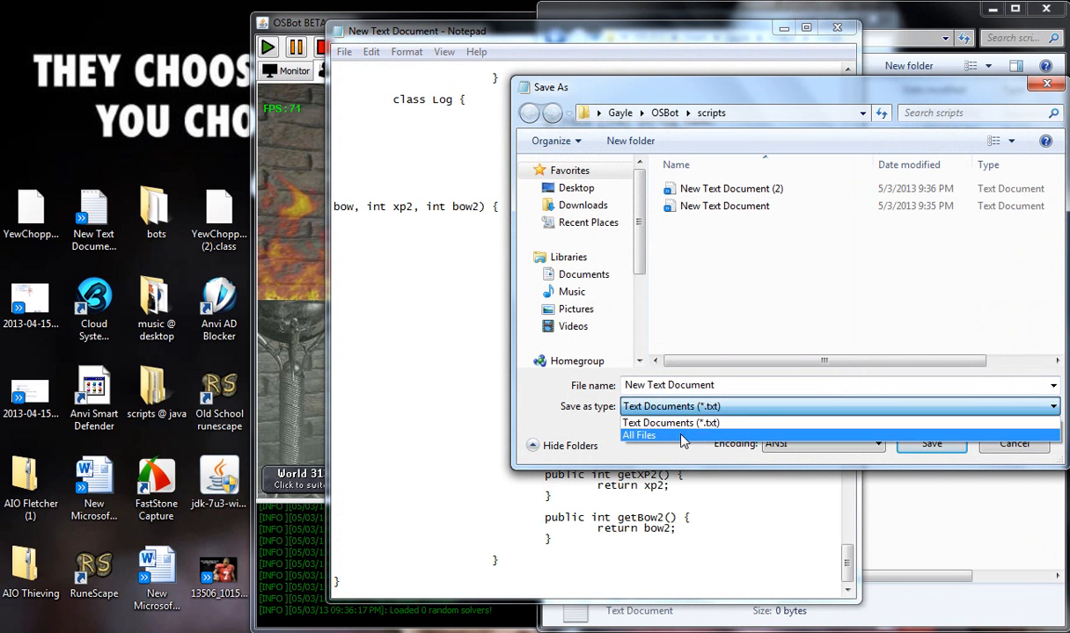
{"action": "left_click", "coordinate": [639, 435]}
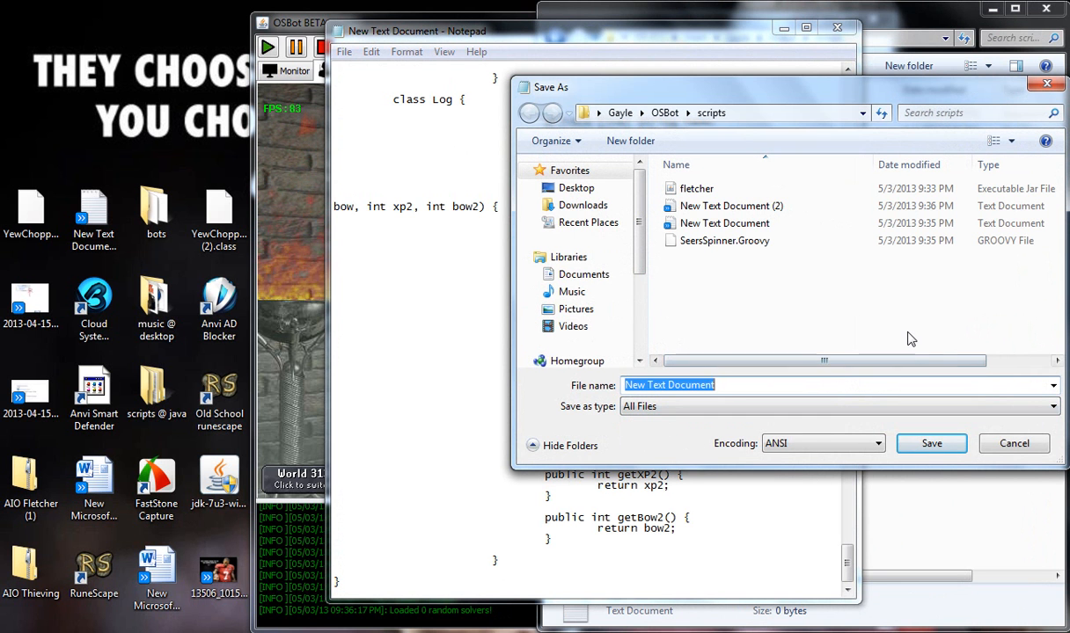
{"action": "type", "text": "IcyFletcher"}
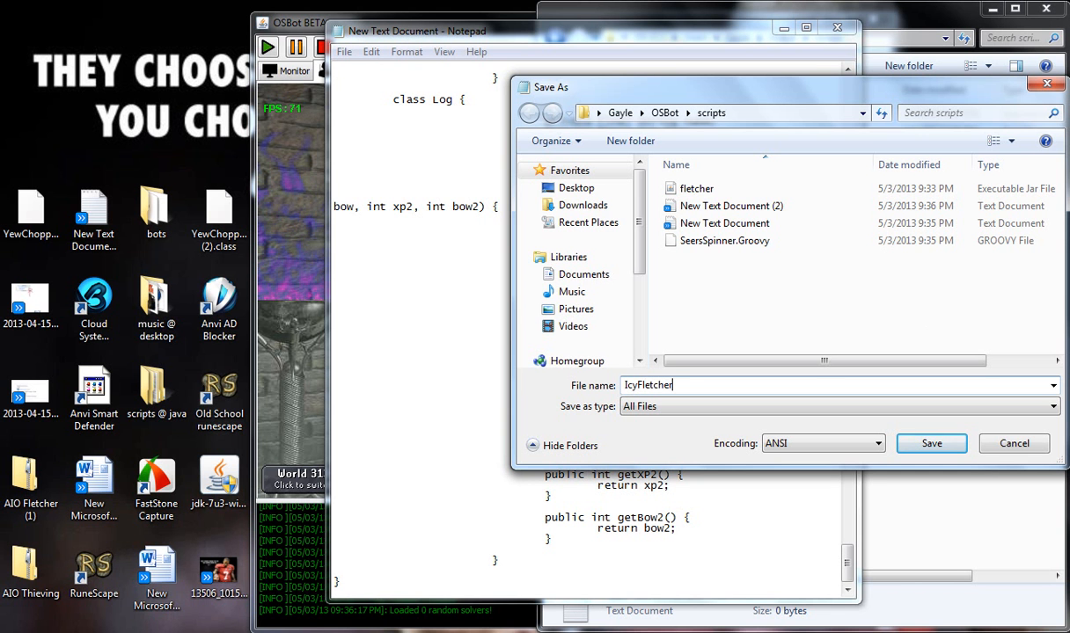
{"action": "type", "text": ".groo"}
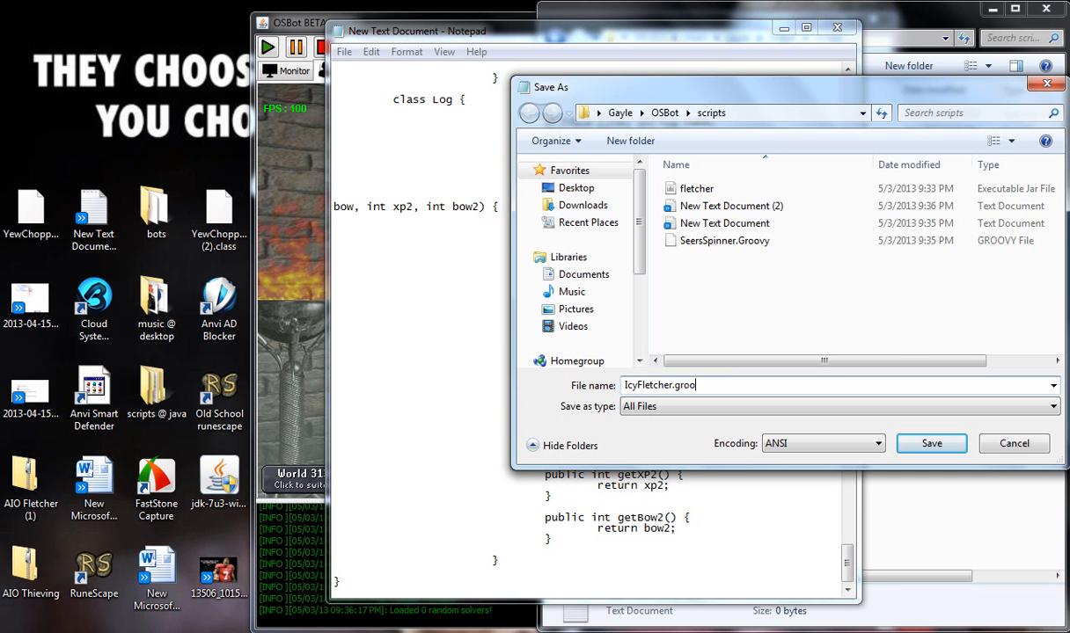
{"action": "left_click", "coordinate": [930, 444]}
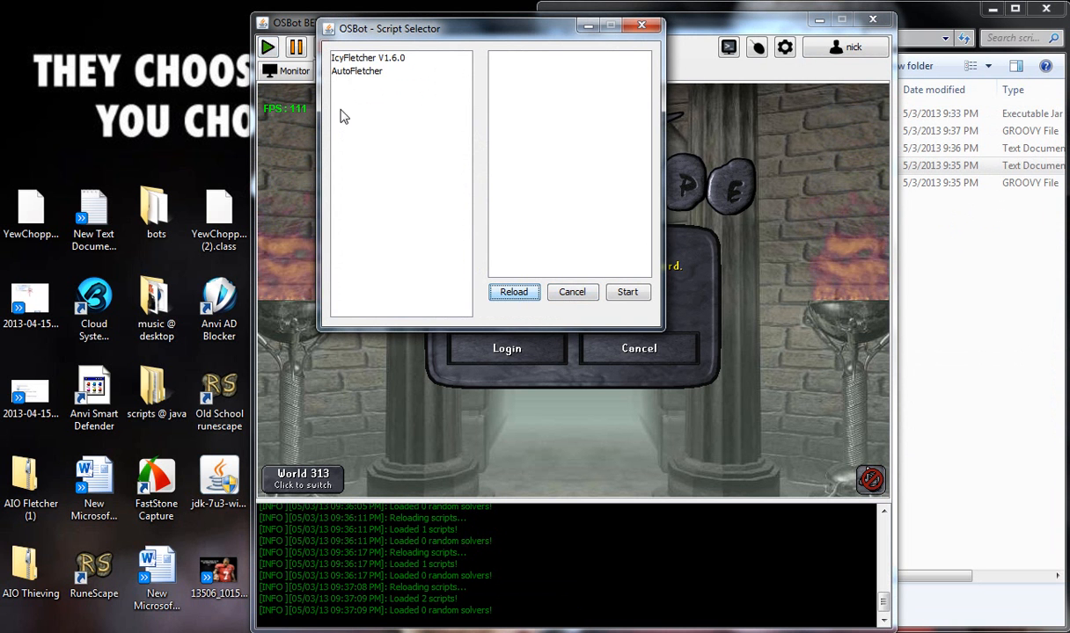
Close the OSBot client and file windows to reveal the desktop.
{"action": "left_click", "coordinate": [368, 57]}
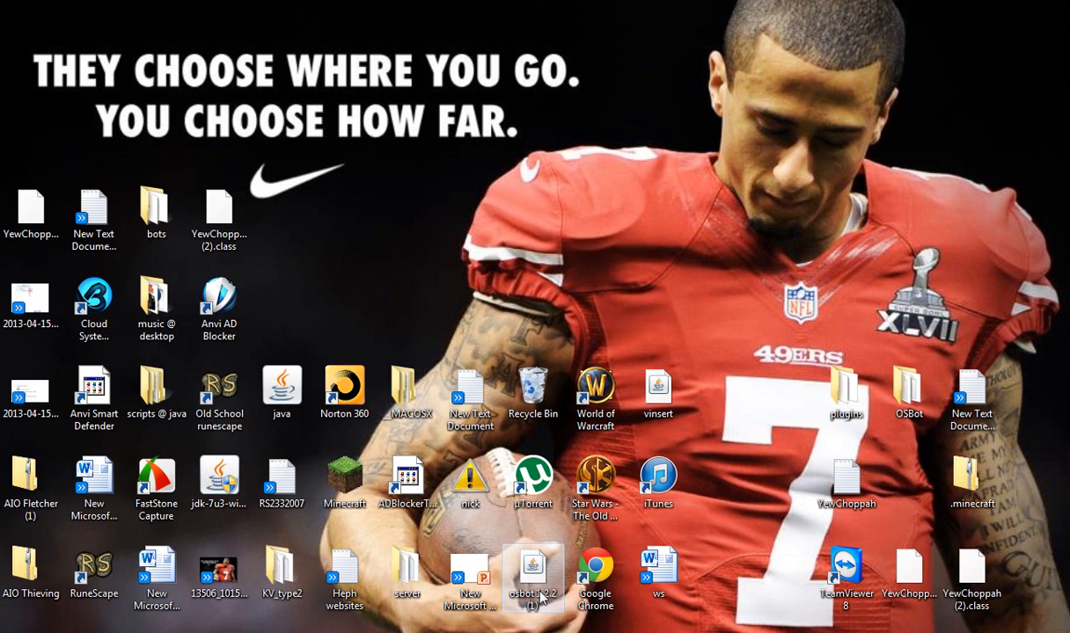
Drag the osbot 1.2.2 (1) file to the top of the desktop, then deselect it.
{"action": "left_click_drag", "start_coordinate": [533, 576], "coordinate": [595, 218]}
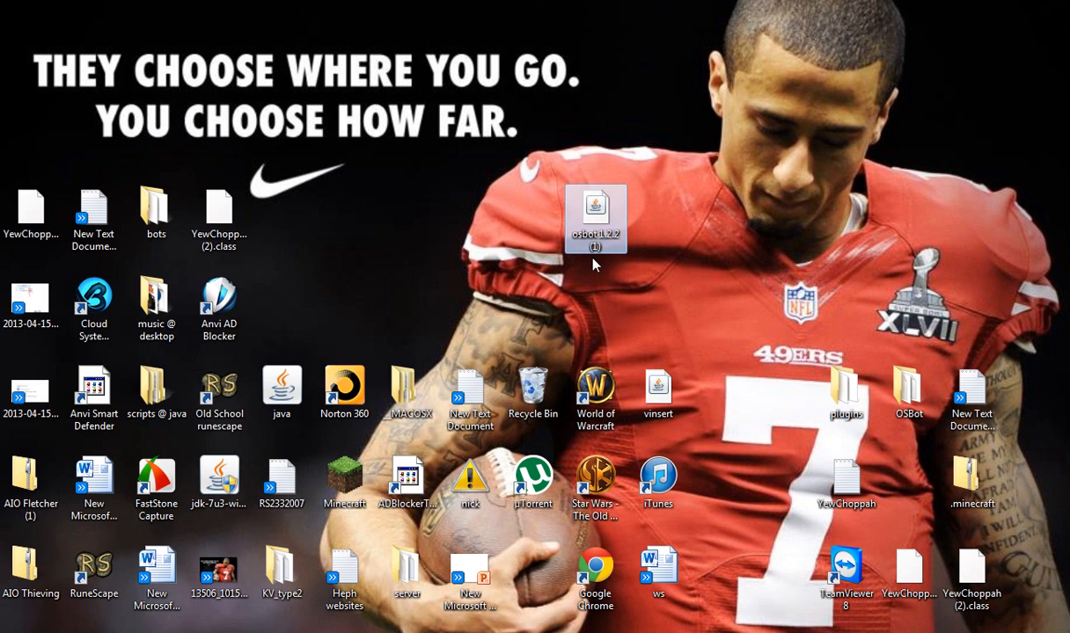
{"action": "left_click_drag", "start_coordinate": [596, 219], "coordinate": [847, 39]}
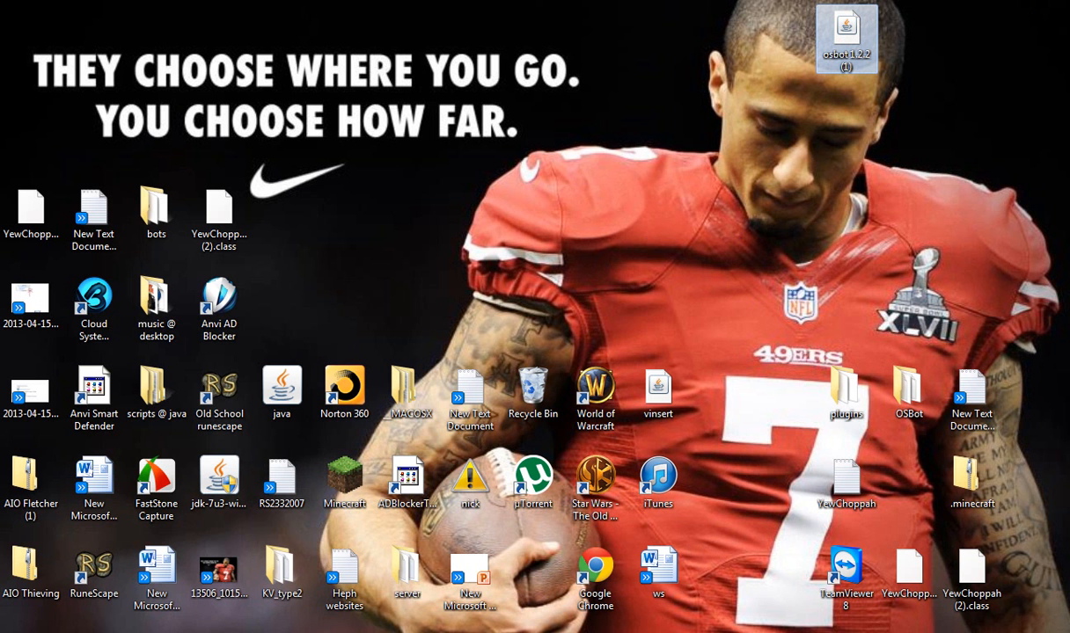
{"action": "mouse_move", "coordinate": [992, 248]}
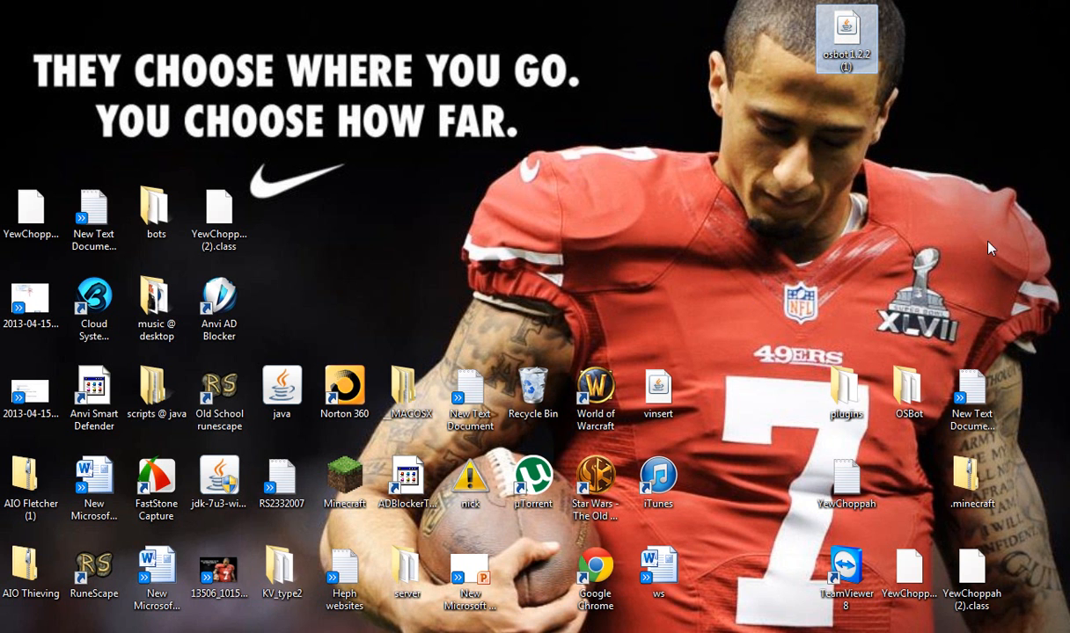
{"action": "left_click_drag", "start_coordinate": [991, 247], "coordinate": [660, 16]}
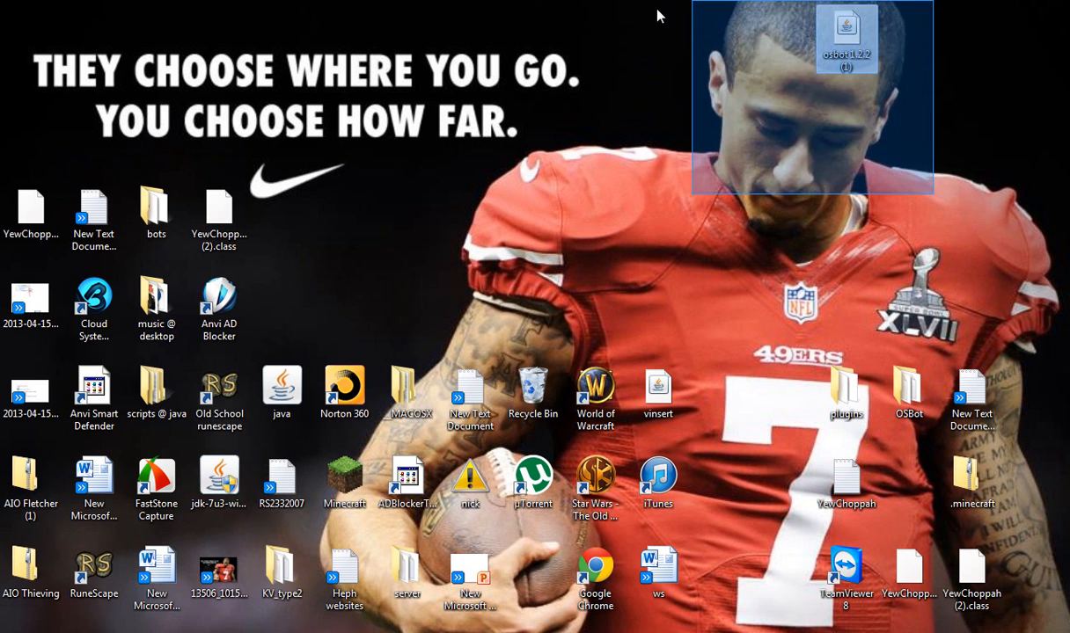
{"action": "left_click_drag", "start_coordinate": [660, 15], "coordinate": [2, 9]}
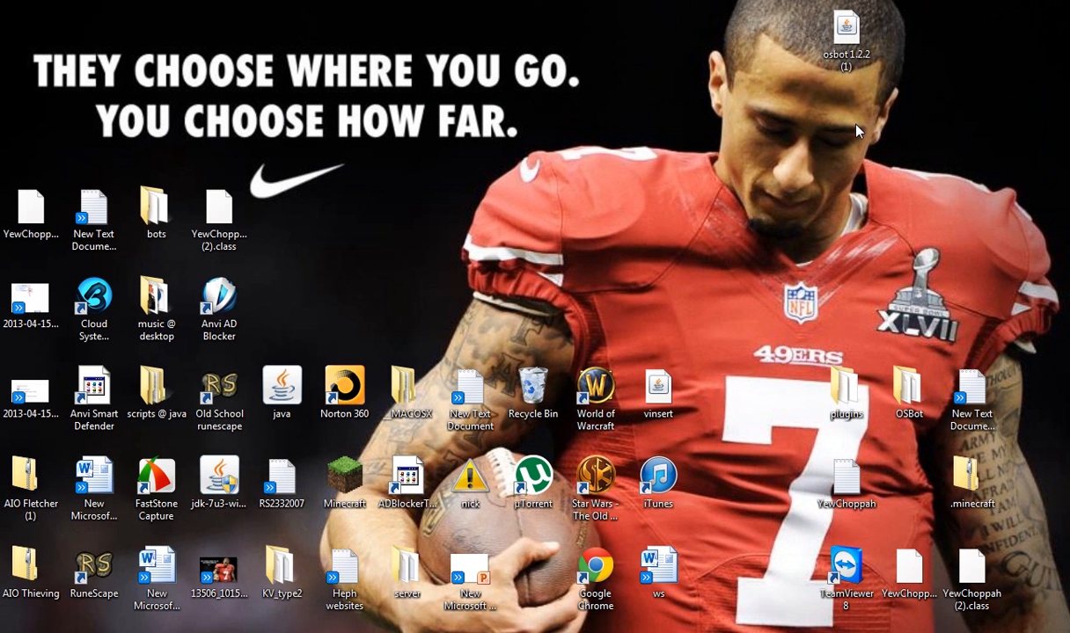
{"action": "left_click", "coordinate": [845, 35]}
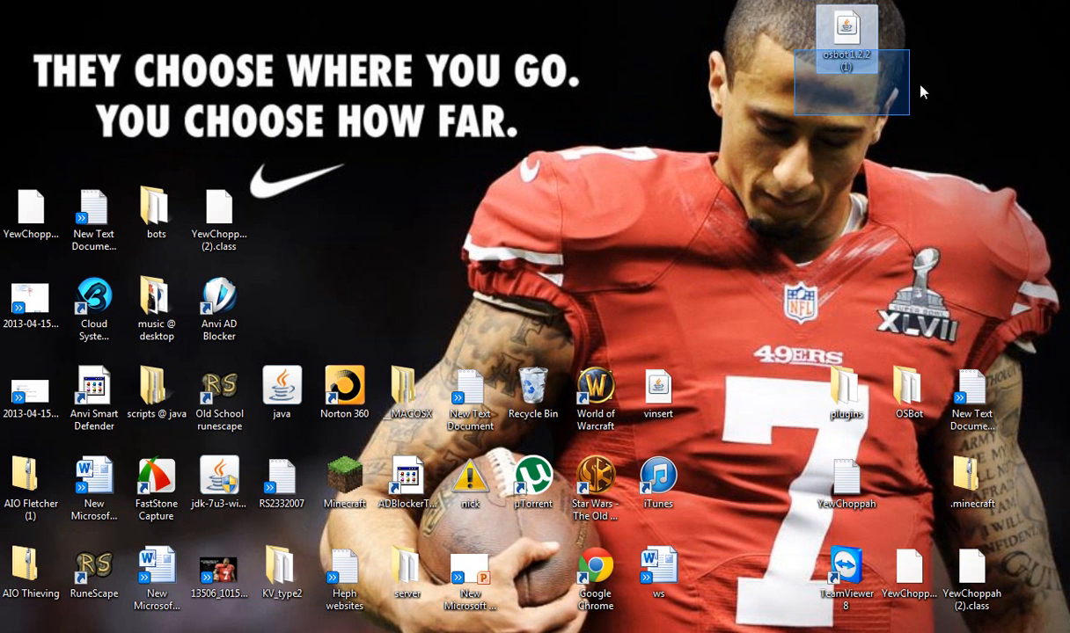